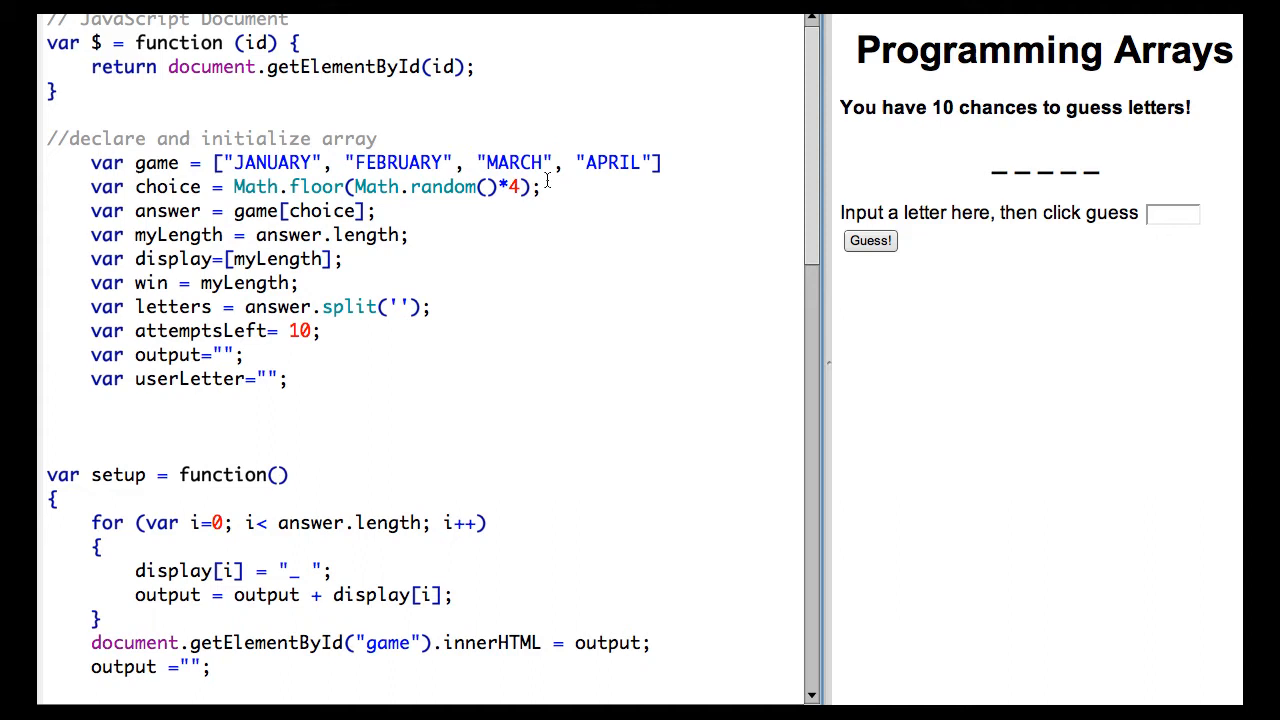
mouse_move(485, 192)
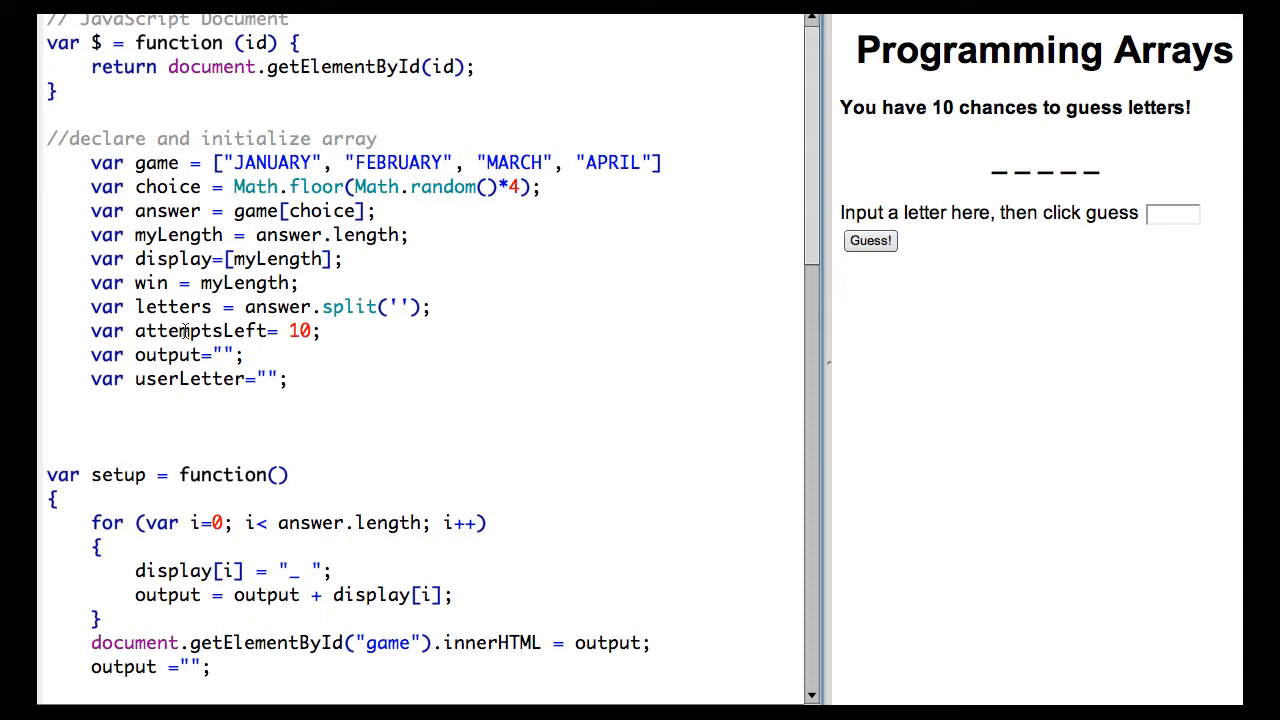
- Scroll down to the live game preview and enter A in the guess box
scroll("down", 3)
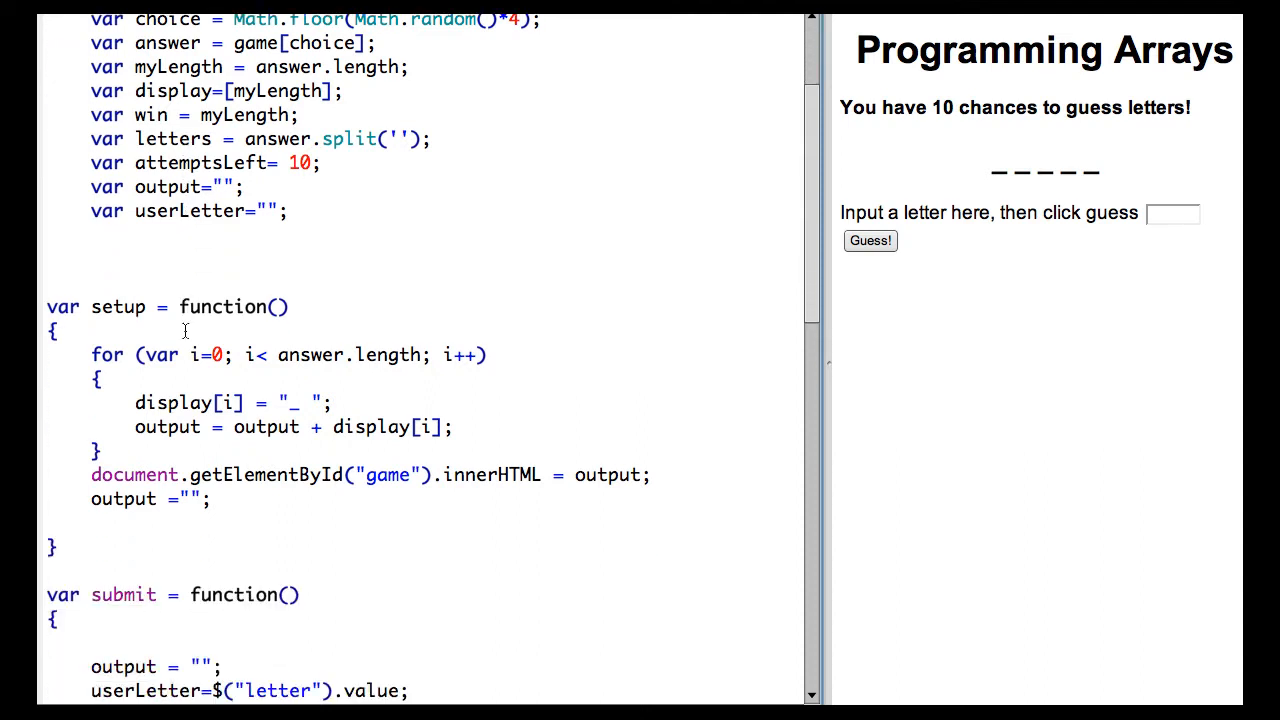
scroll("down", 3)
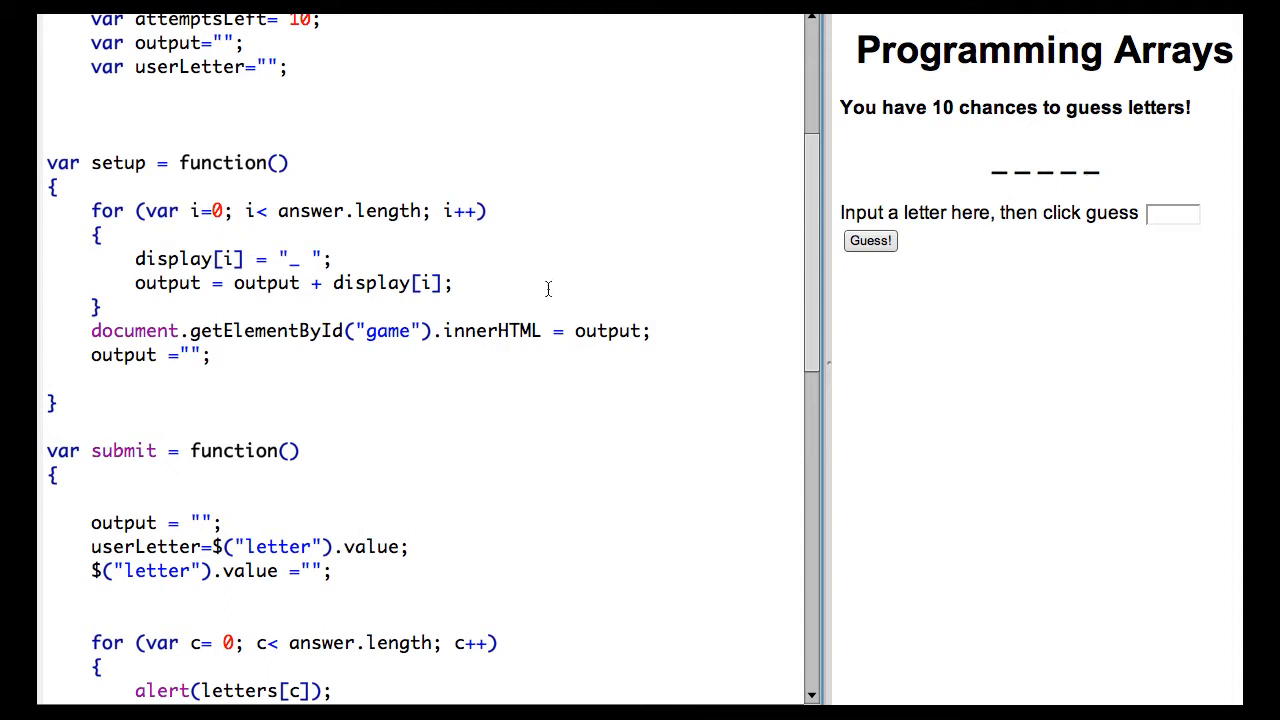
mouse_move(1043, 118)
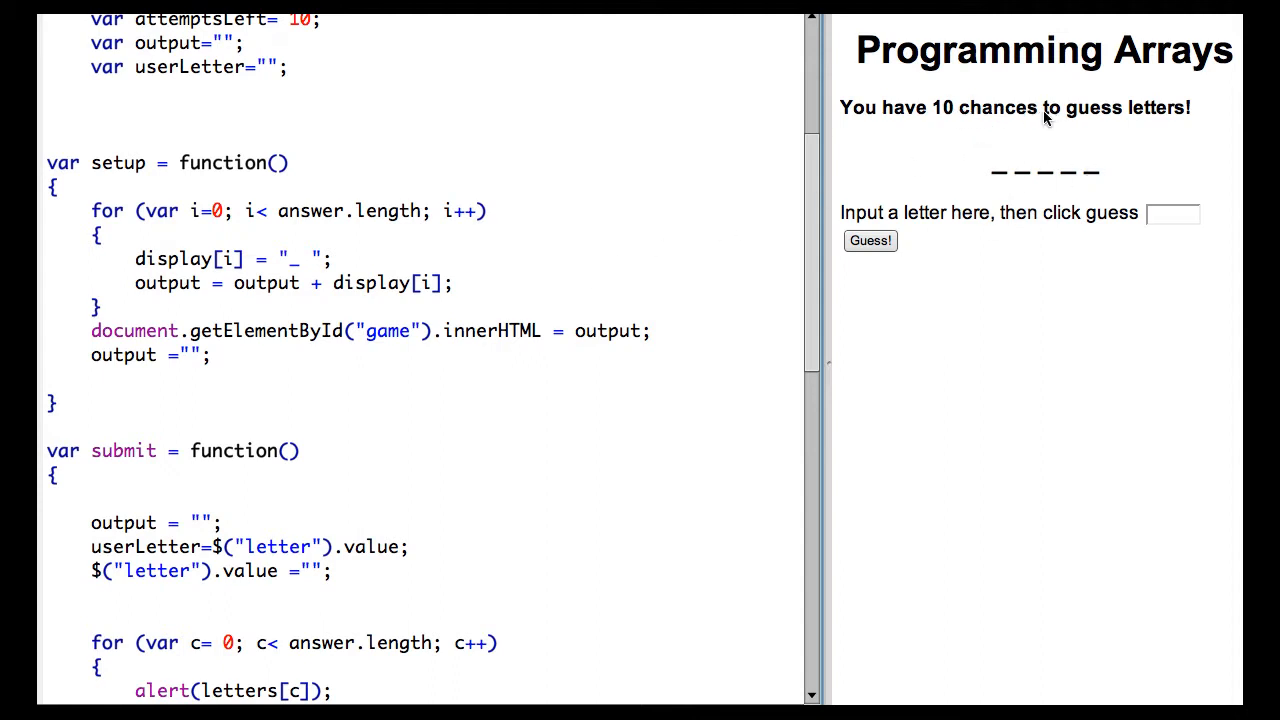
scroll("down", 3)
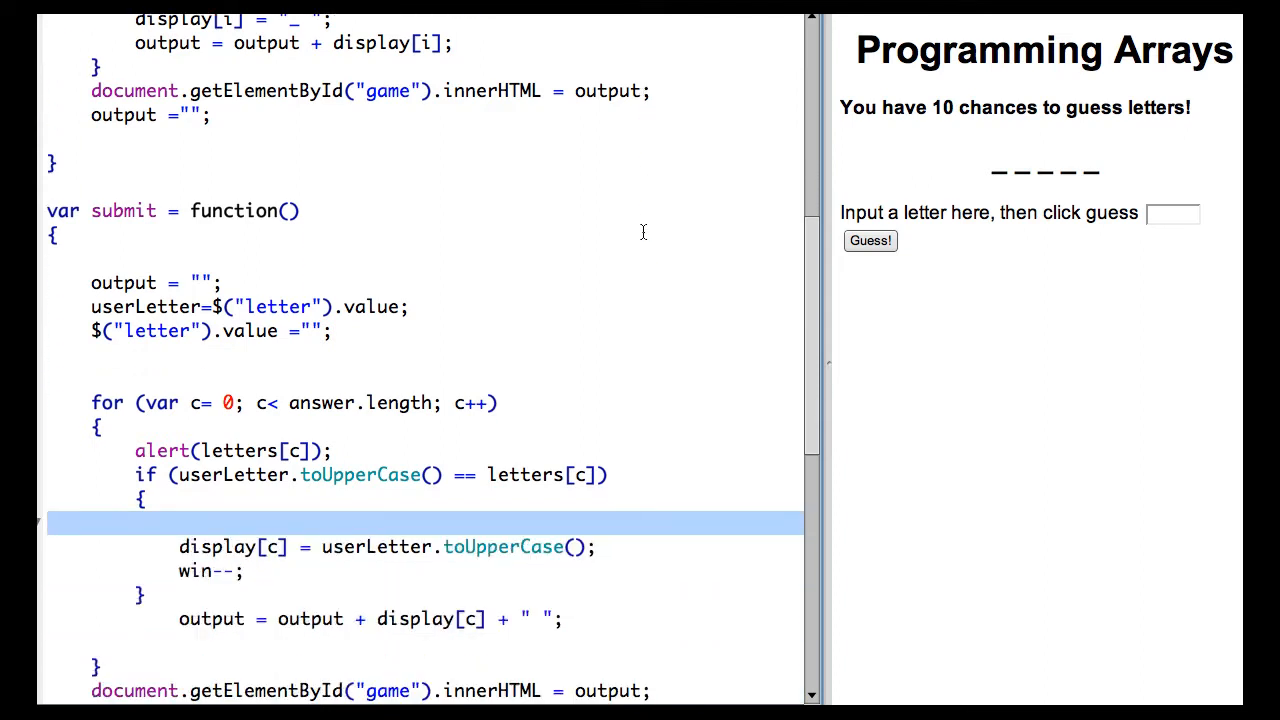
scroll("down", 3)
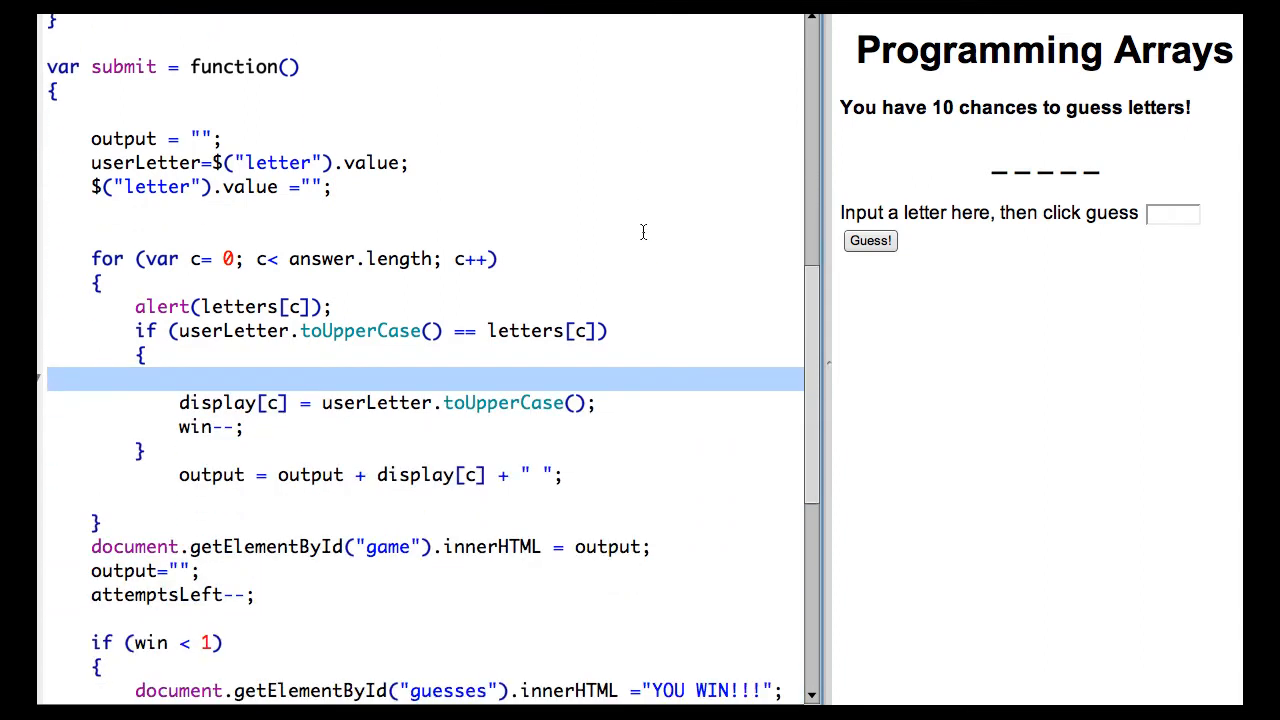
scroll("down", 3)
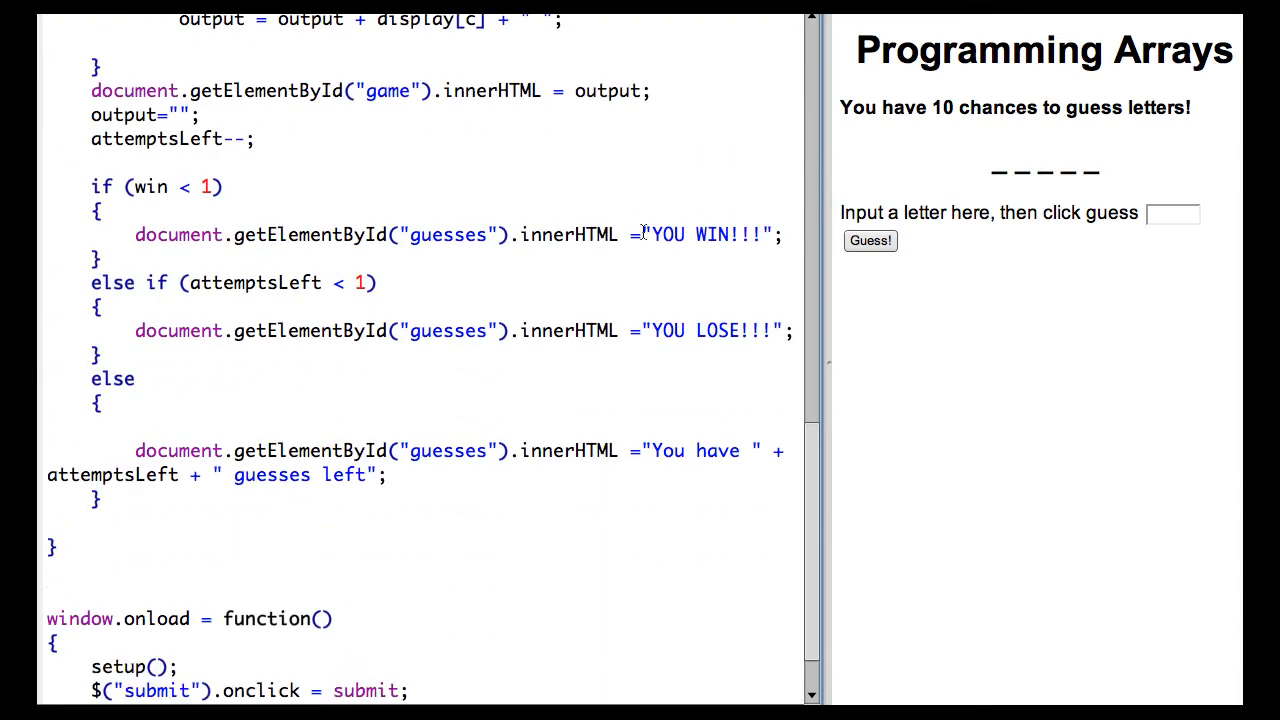
scroll("down", 3)
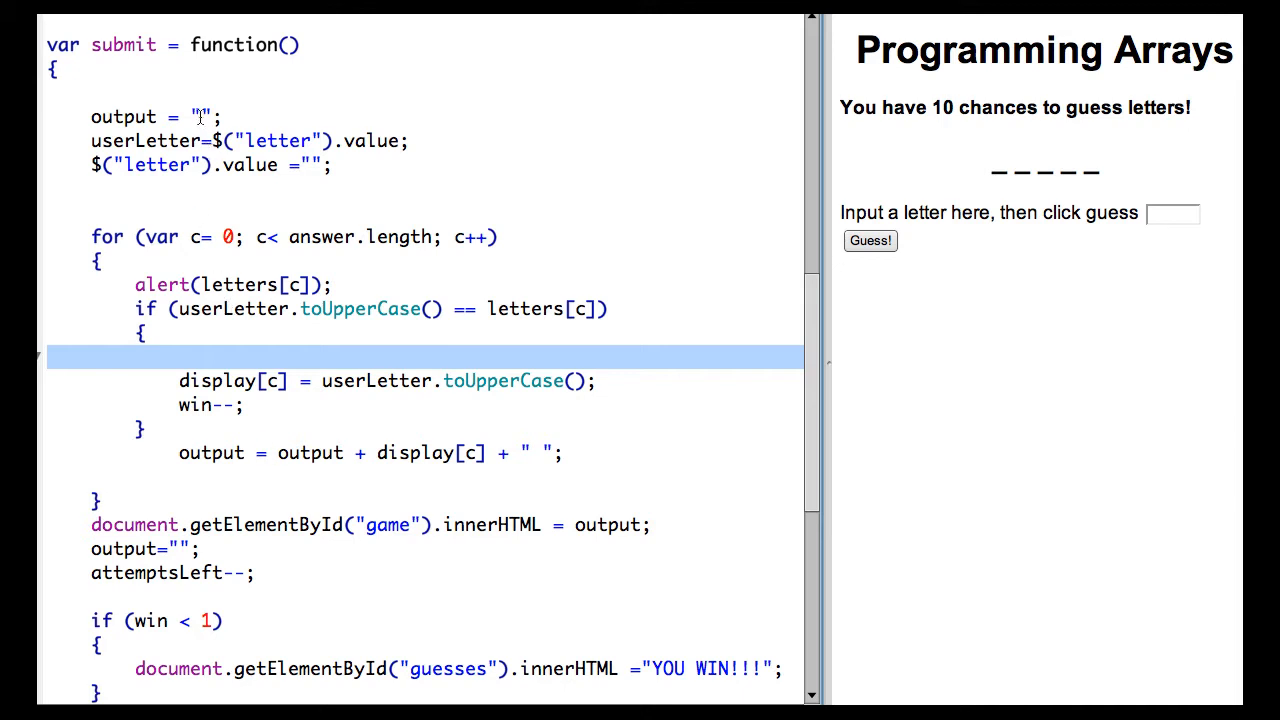
mouse_move(183, 140)
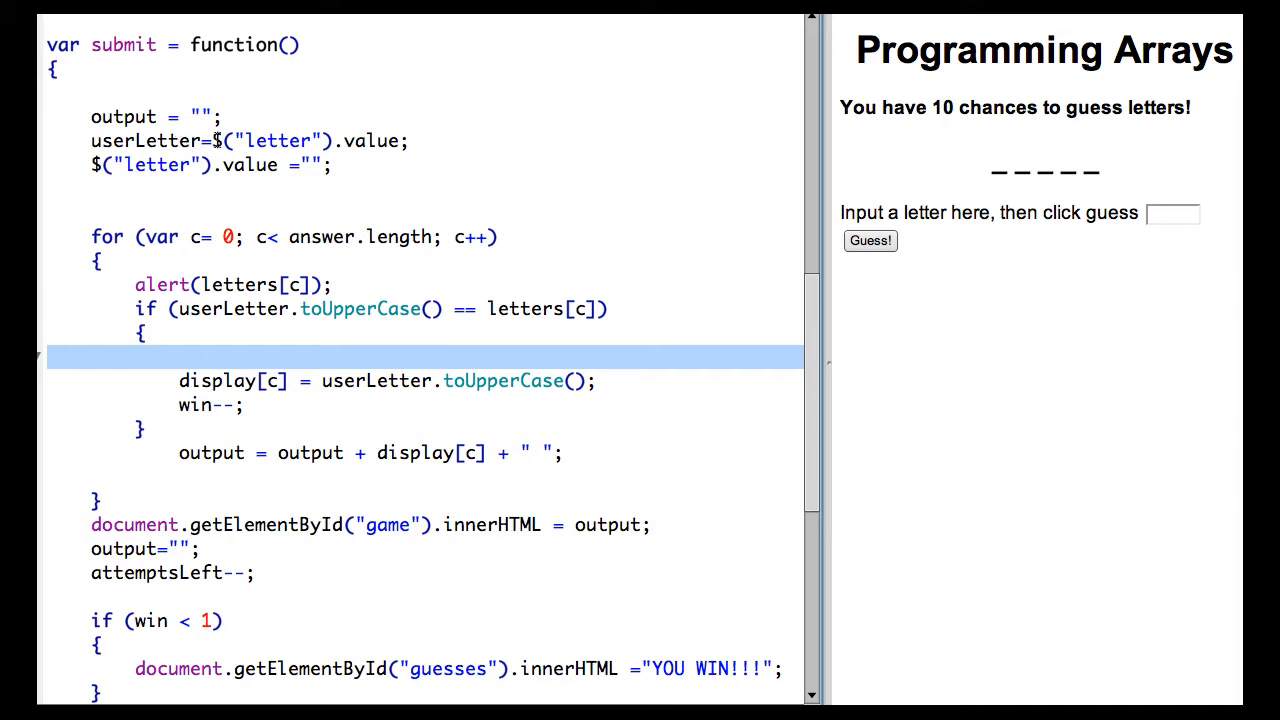
left_click(1174, 212)
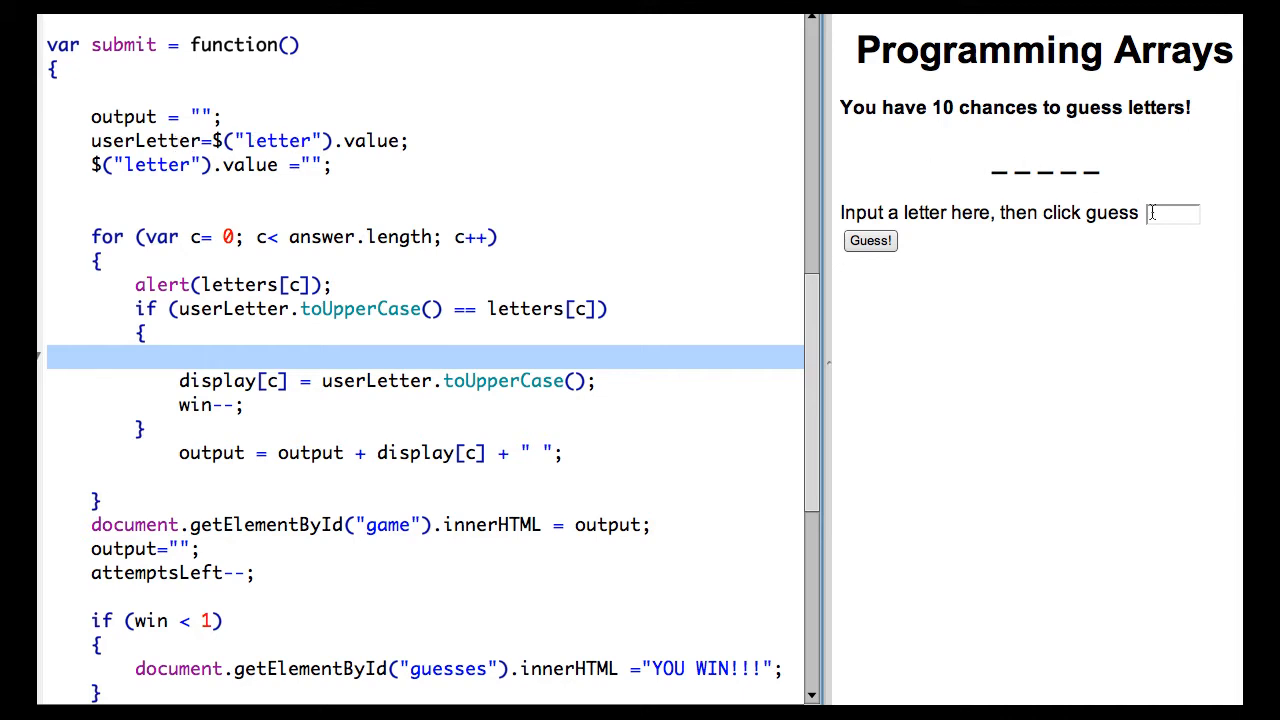
left_click(1172, 212)
type("A")
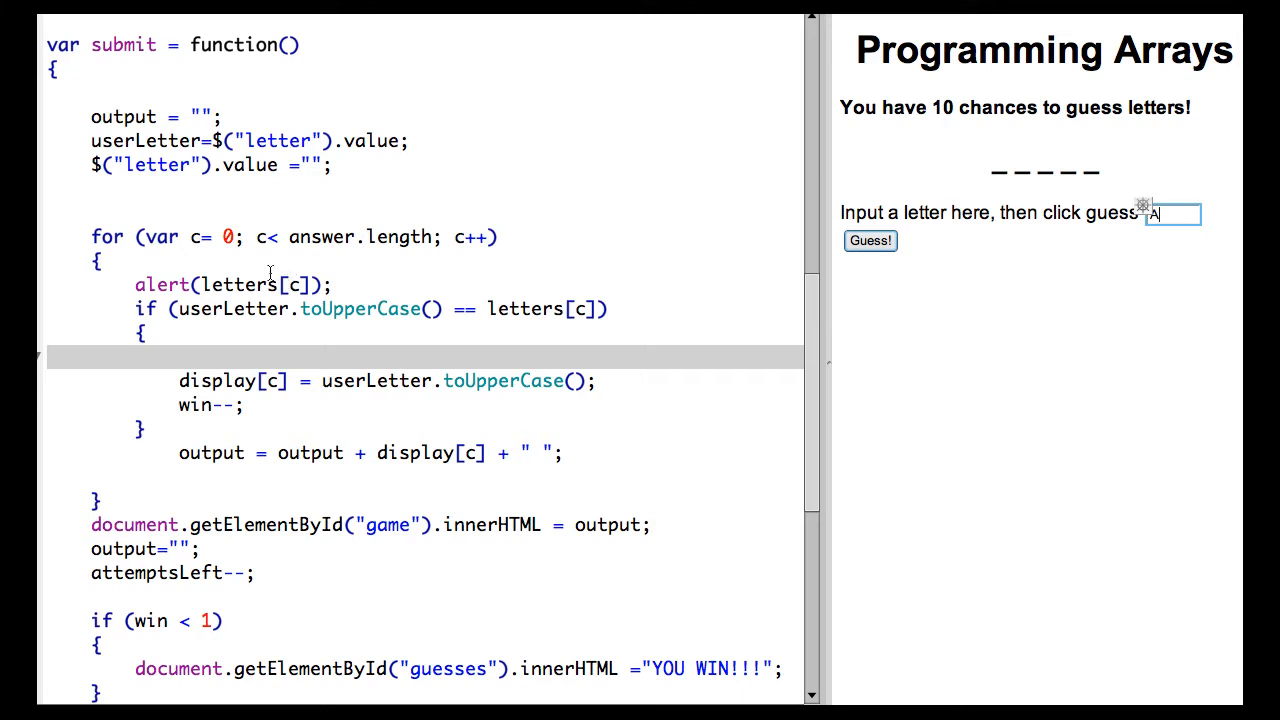
mouse_move(253, 238)
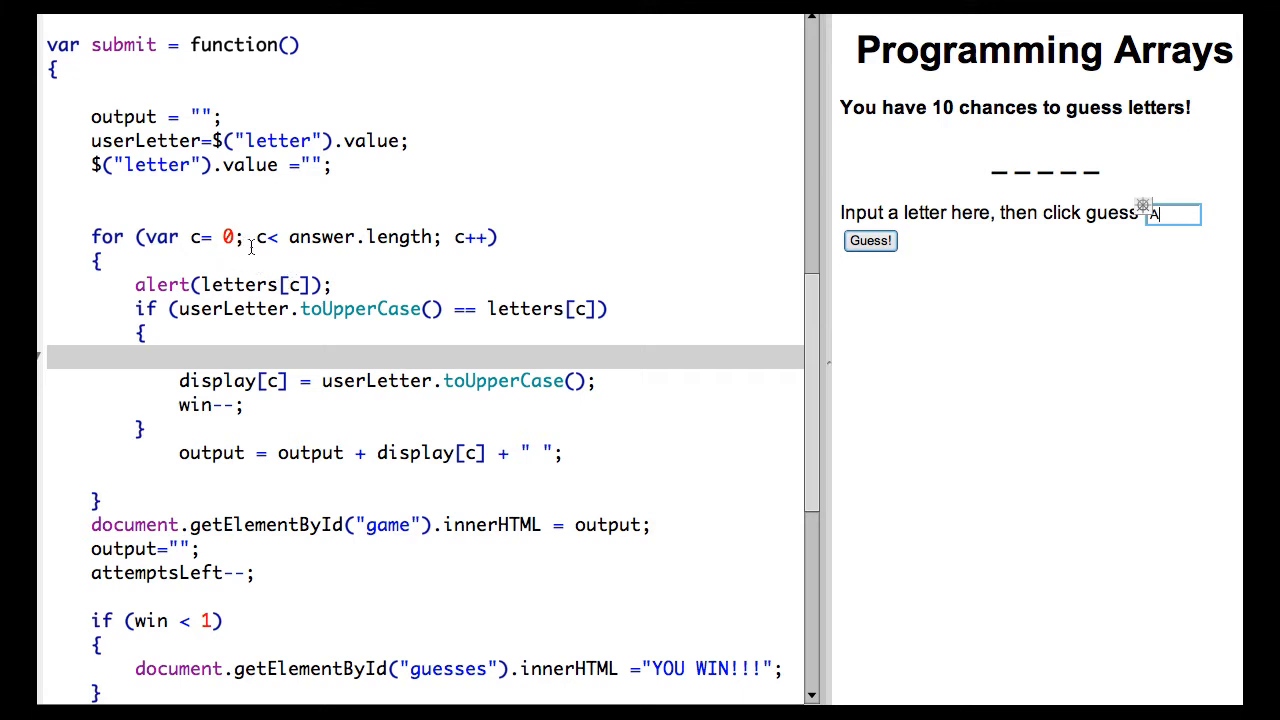
mouse_move(383, 245)
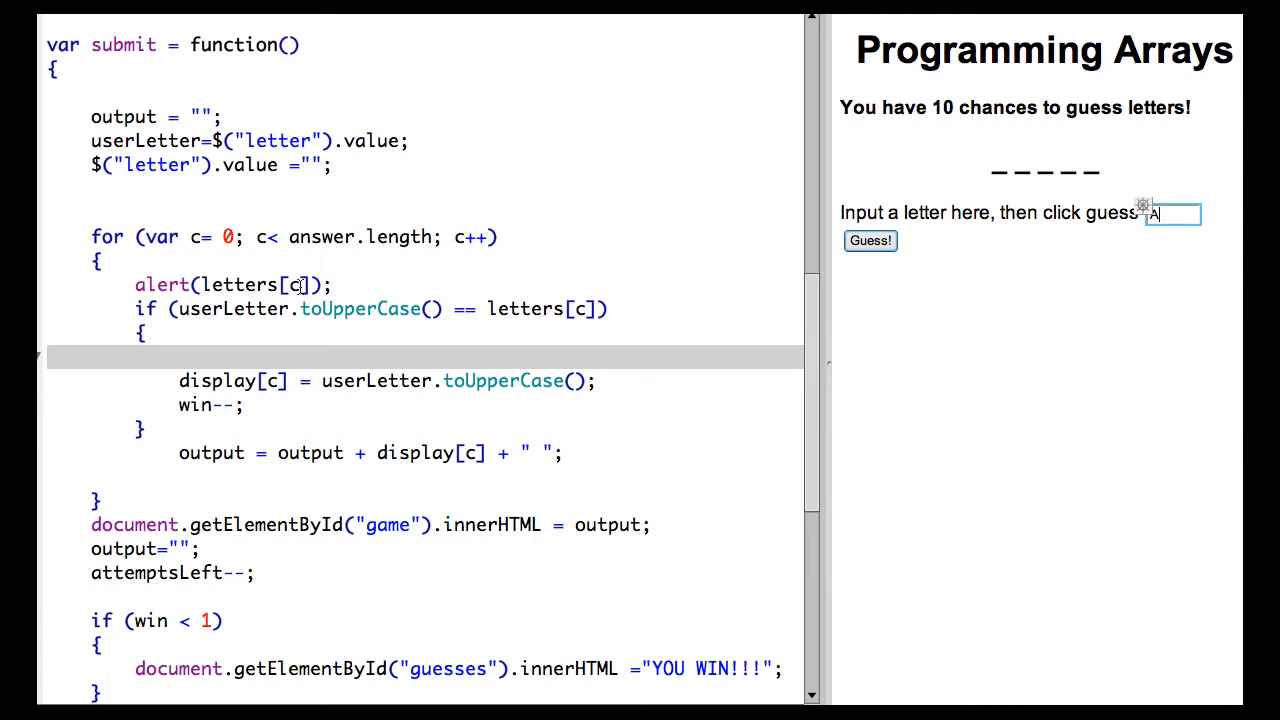
mouse_move(657, 242)
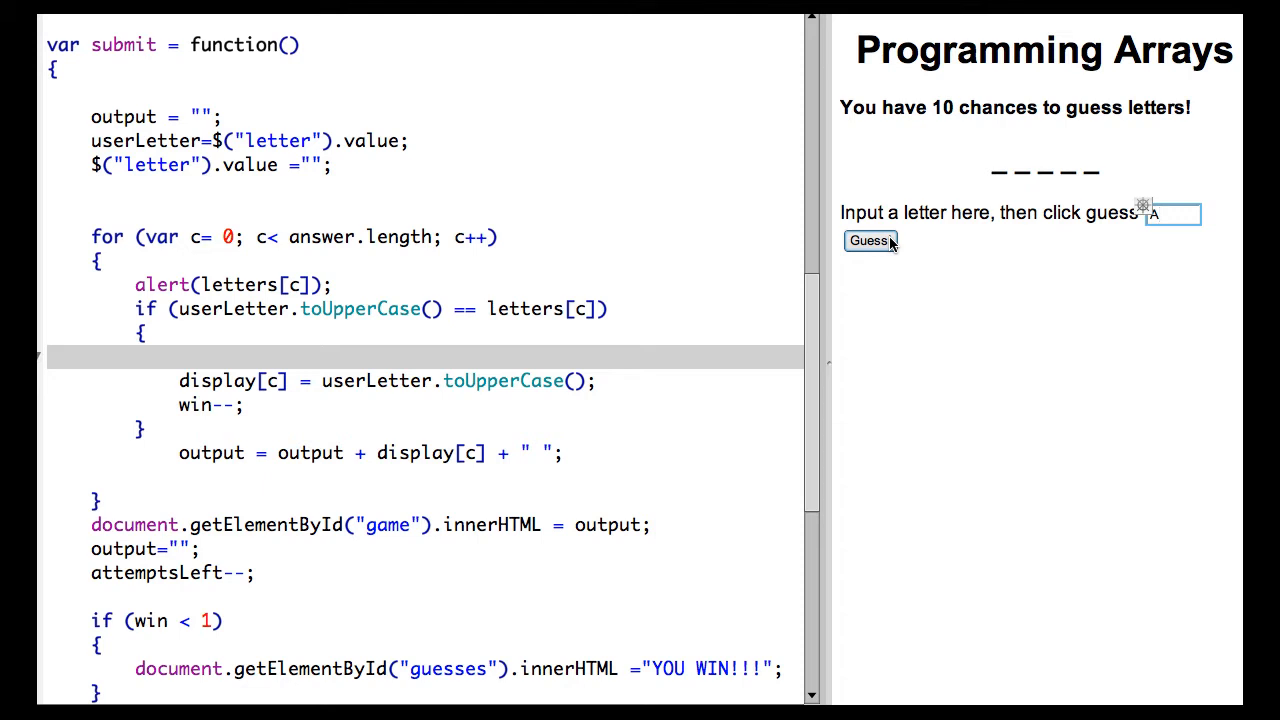
- Submit the guess A and dismiss the M and R debug alerts
left_click(870, 241)
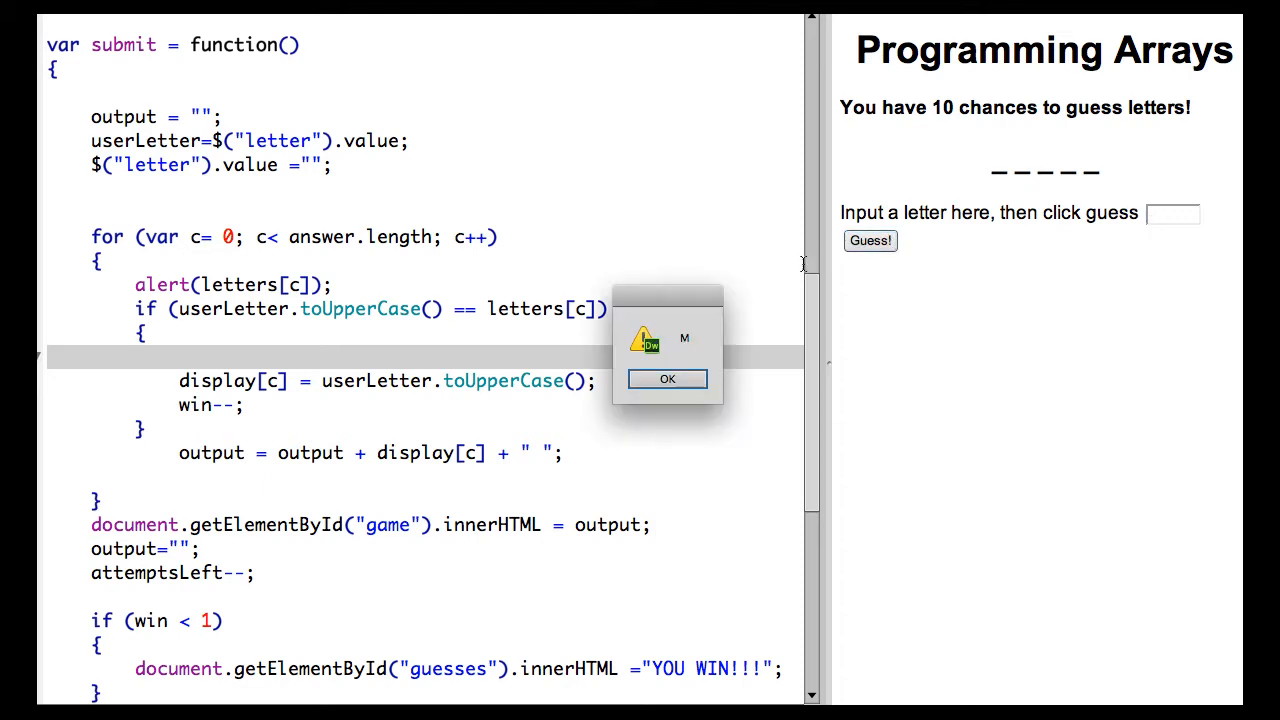
mouse_move(409, 268)
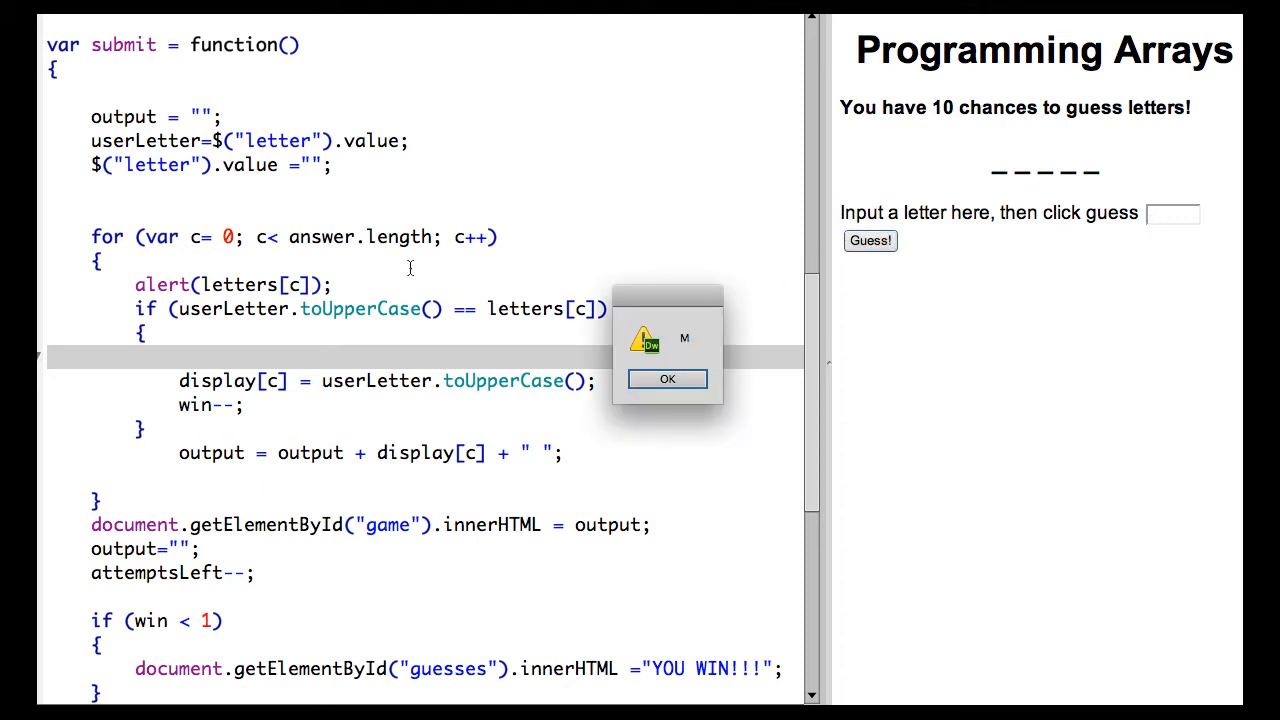
mouse_move(697, 346)
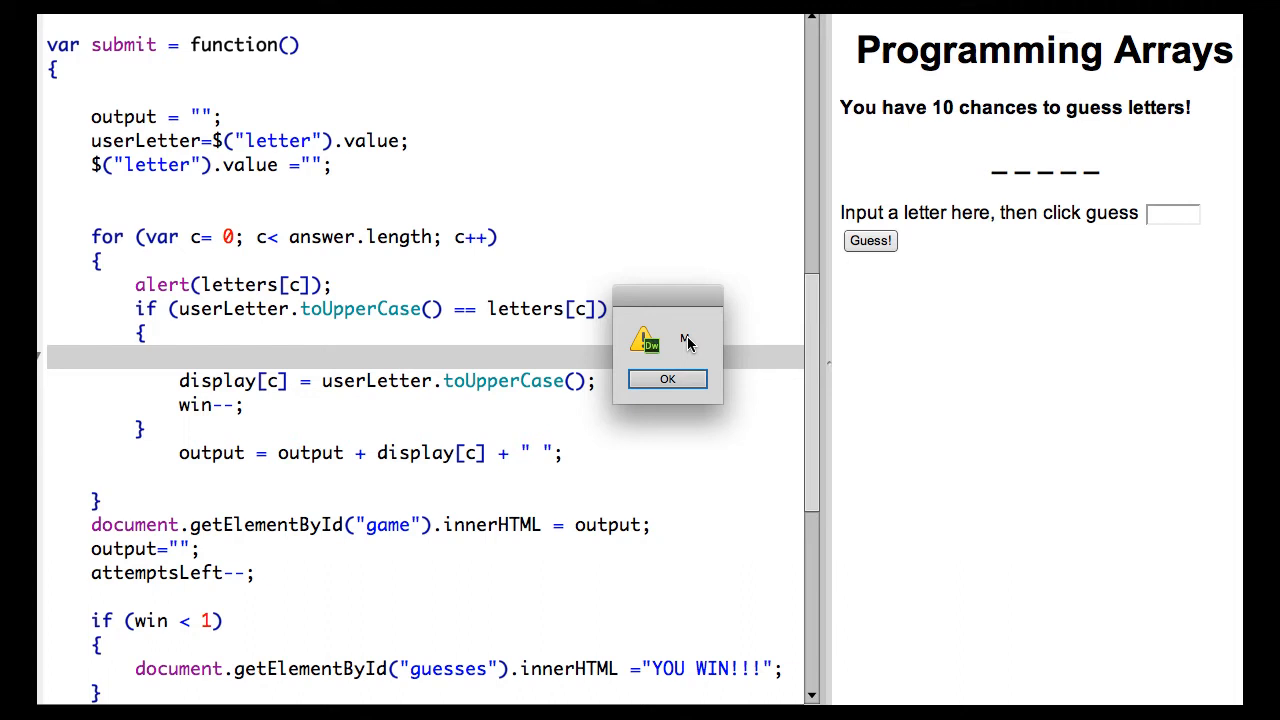
mouse_move(1048, 253)
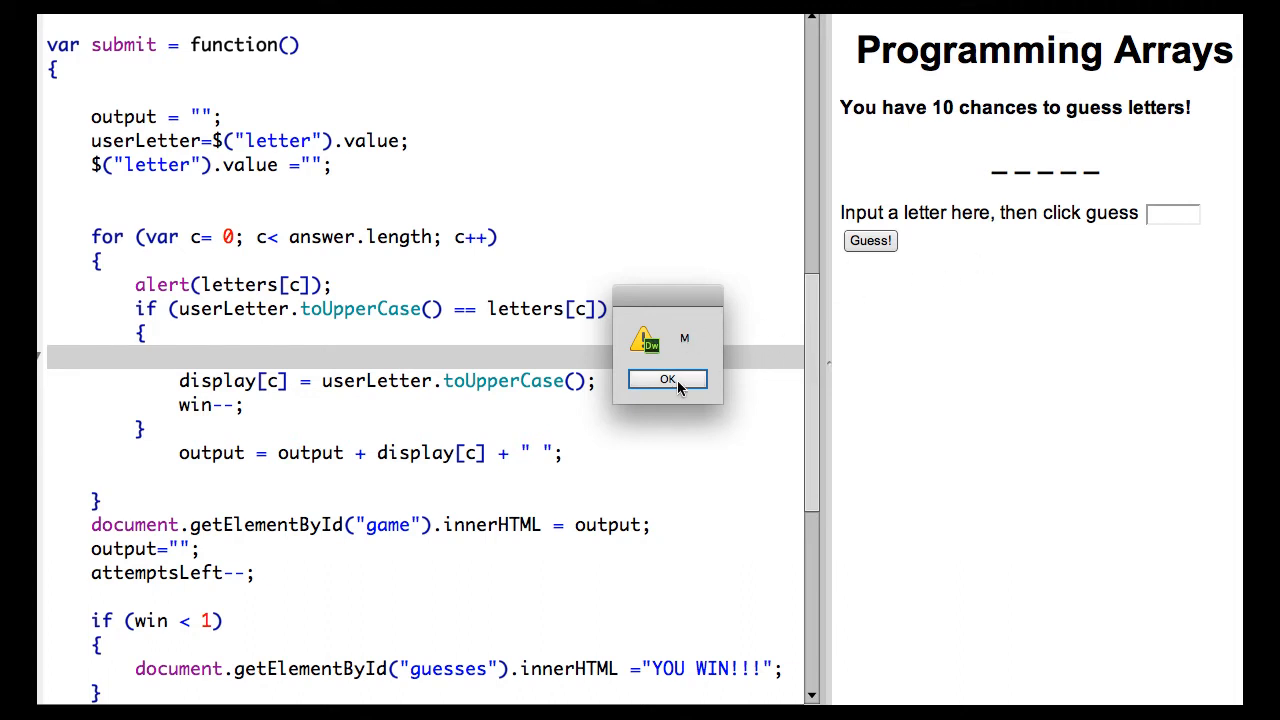
left_click(667, 379)
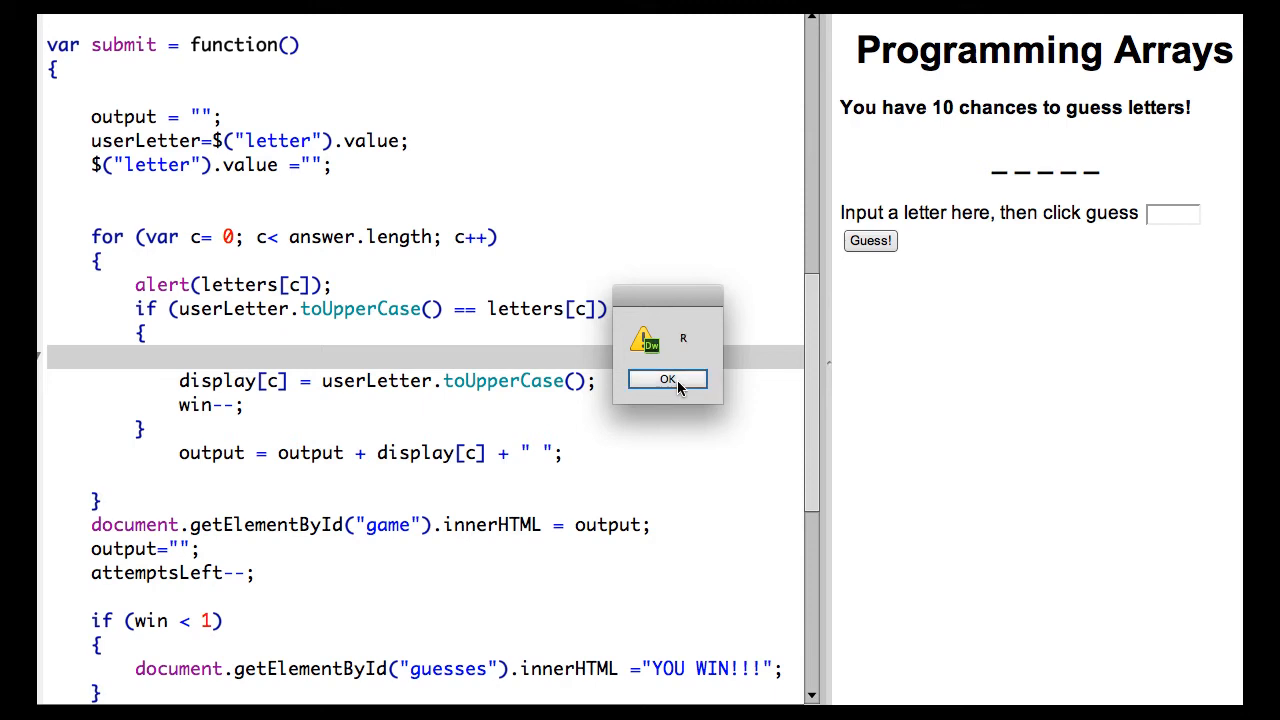
left_click(667, 379)
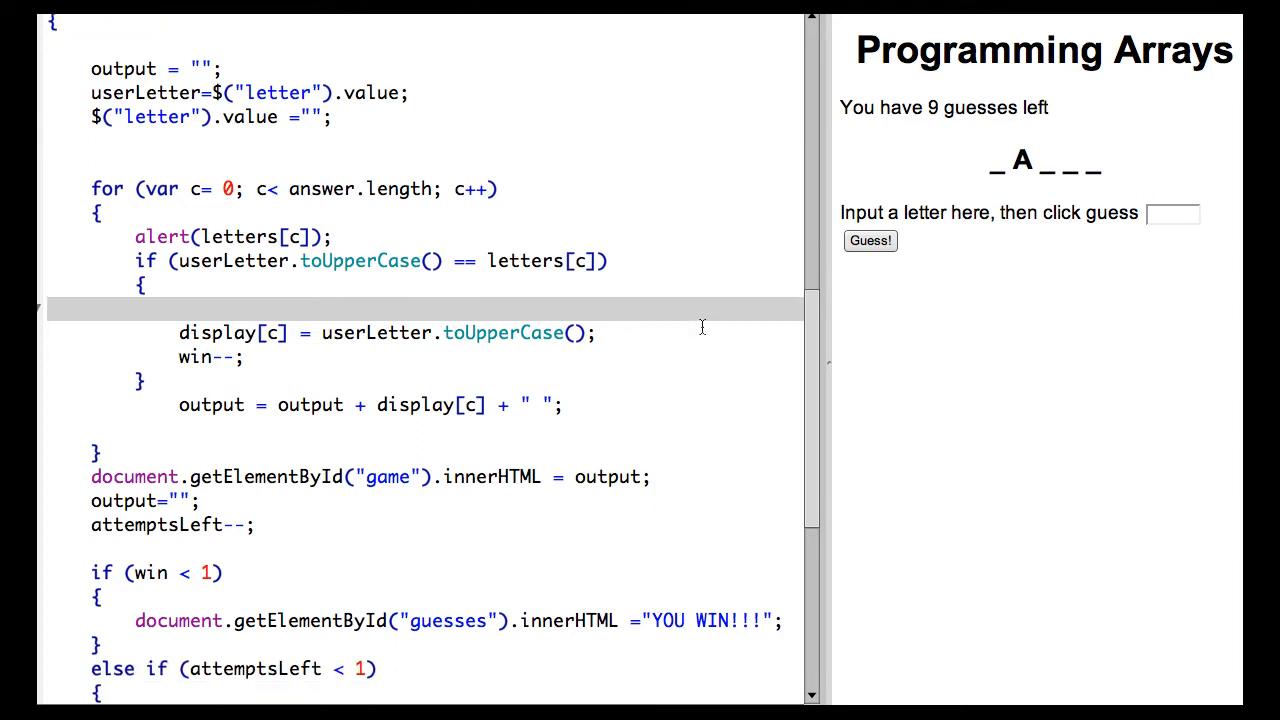
scroll("down", 3)
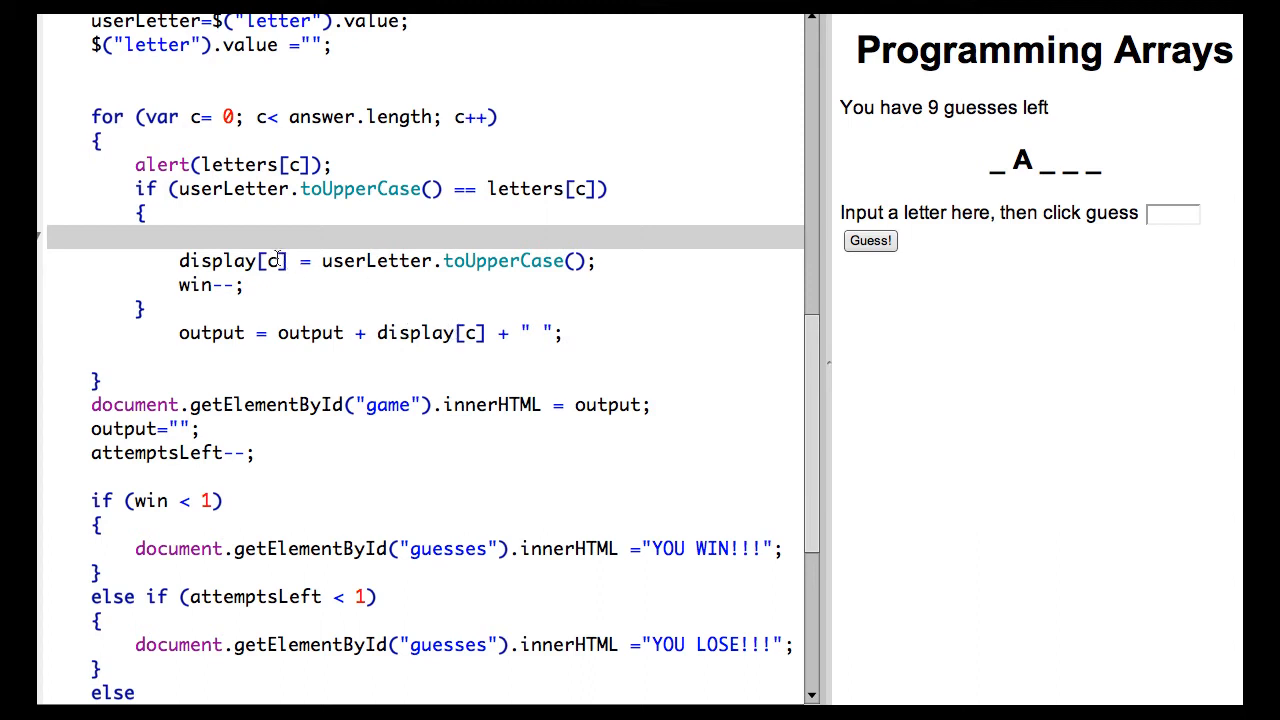
mouse_move(1011, 140)
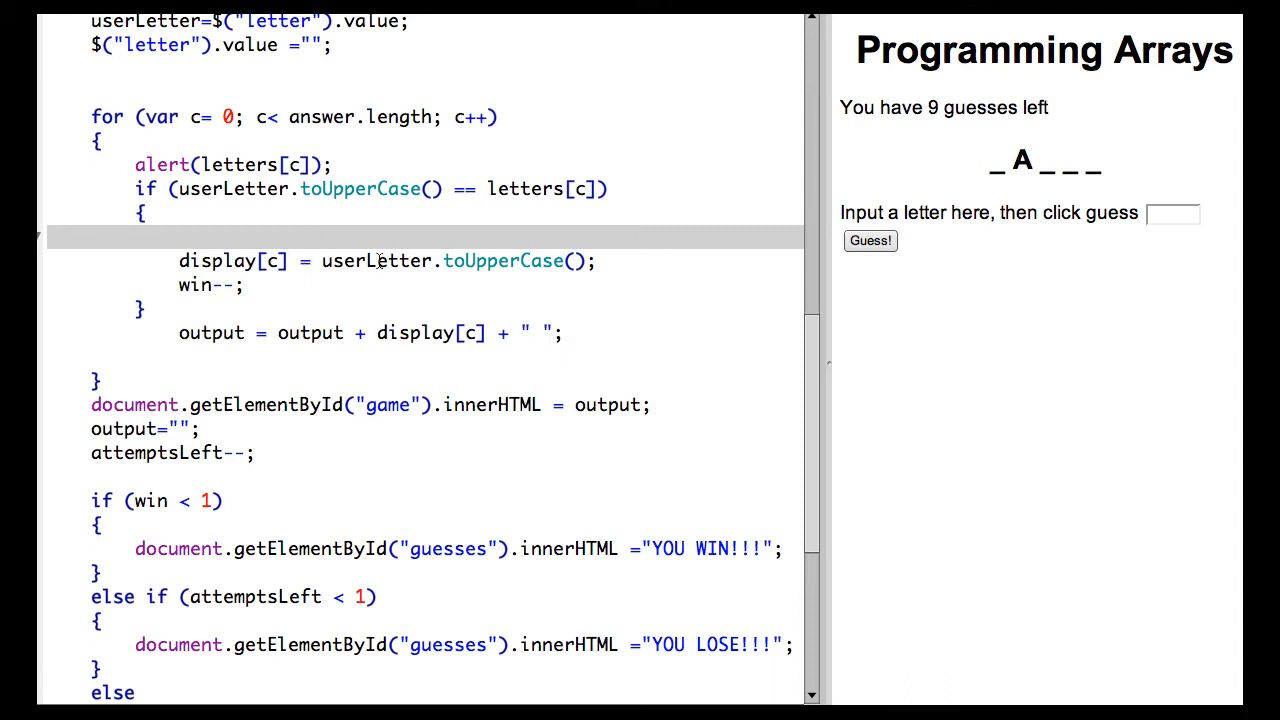
mouse_move(410, 270)
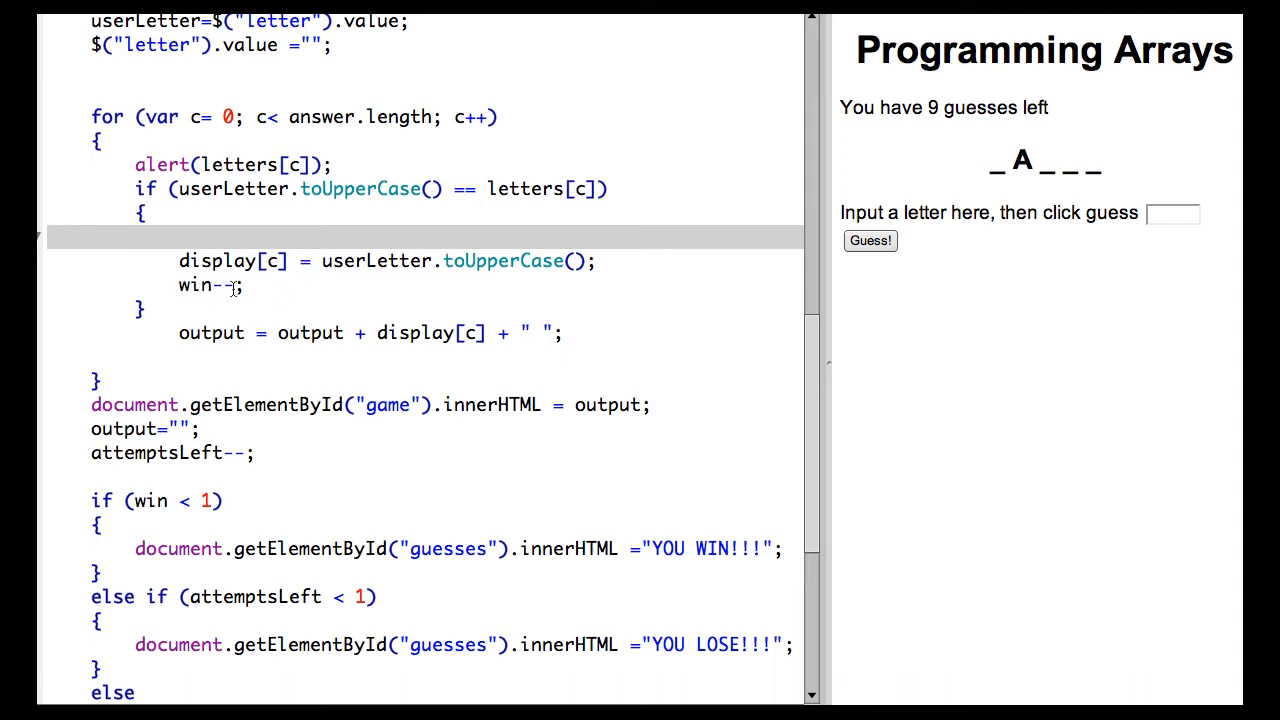
scroll("down", 3)
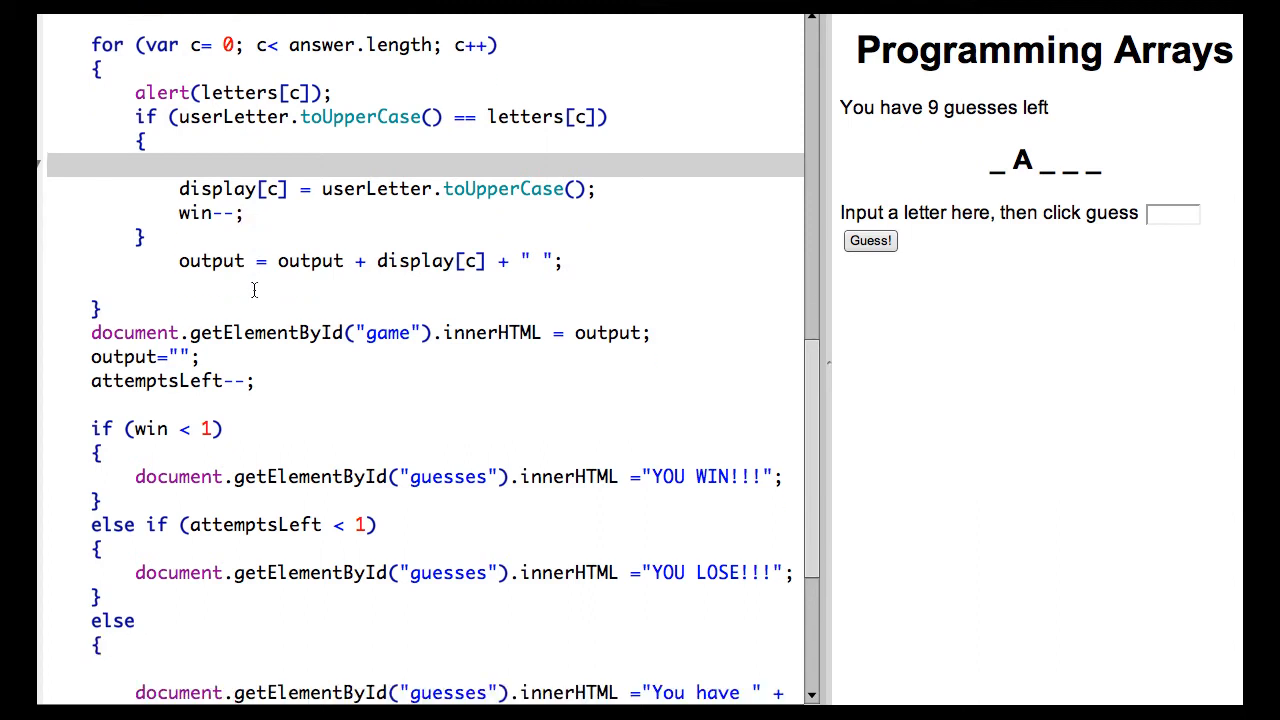
mouse_move(229, 332)
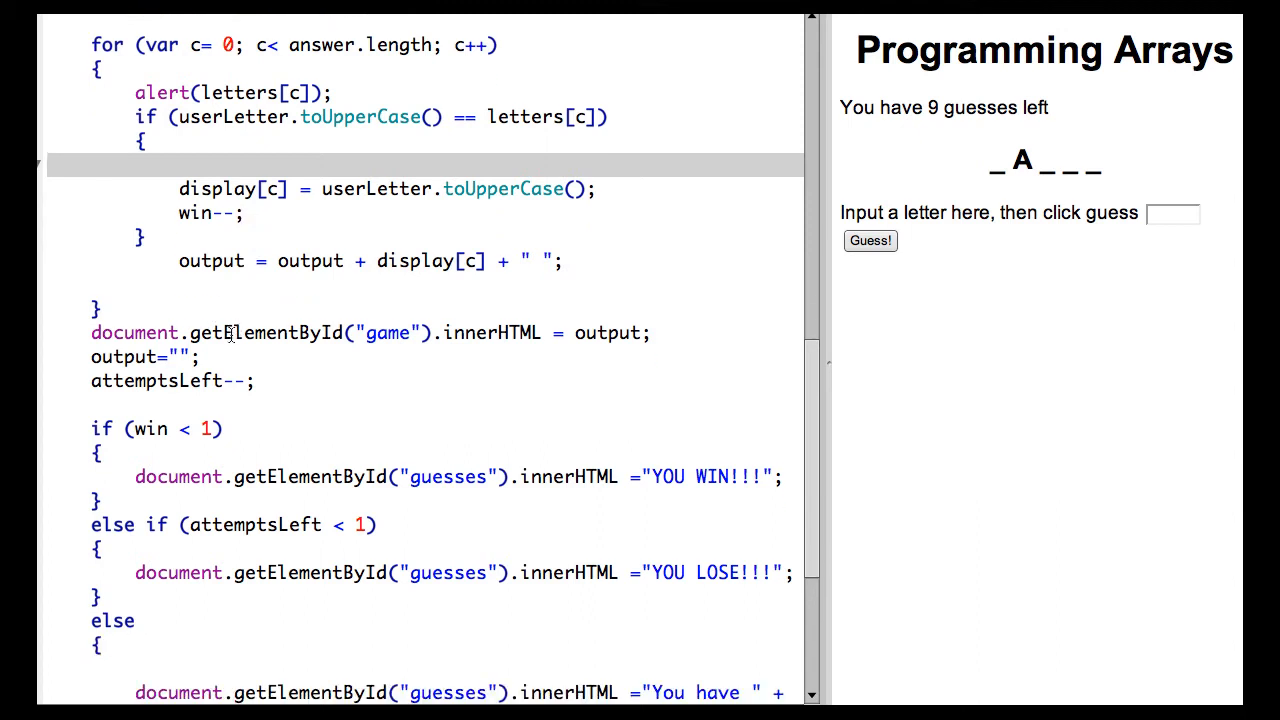
mouse_move(290, 345)
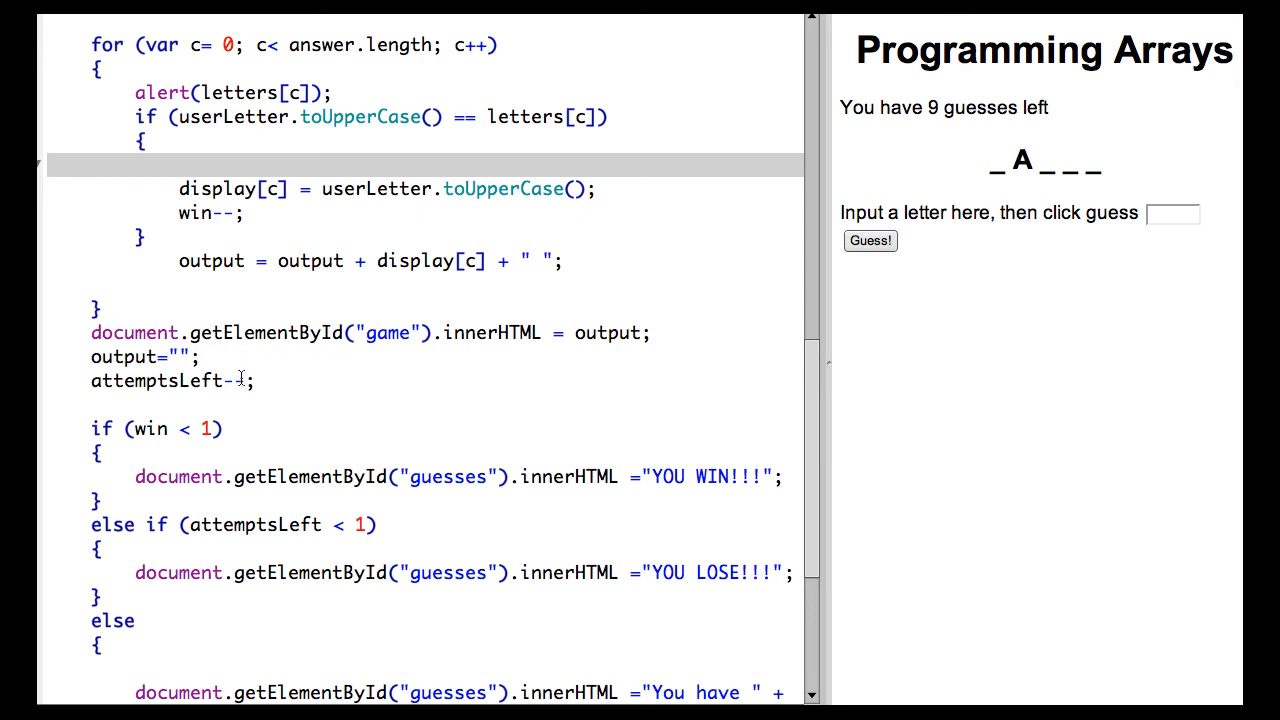
mouse_move(969, 117)
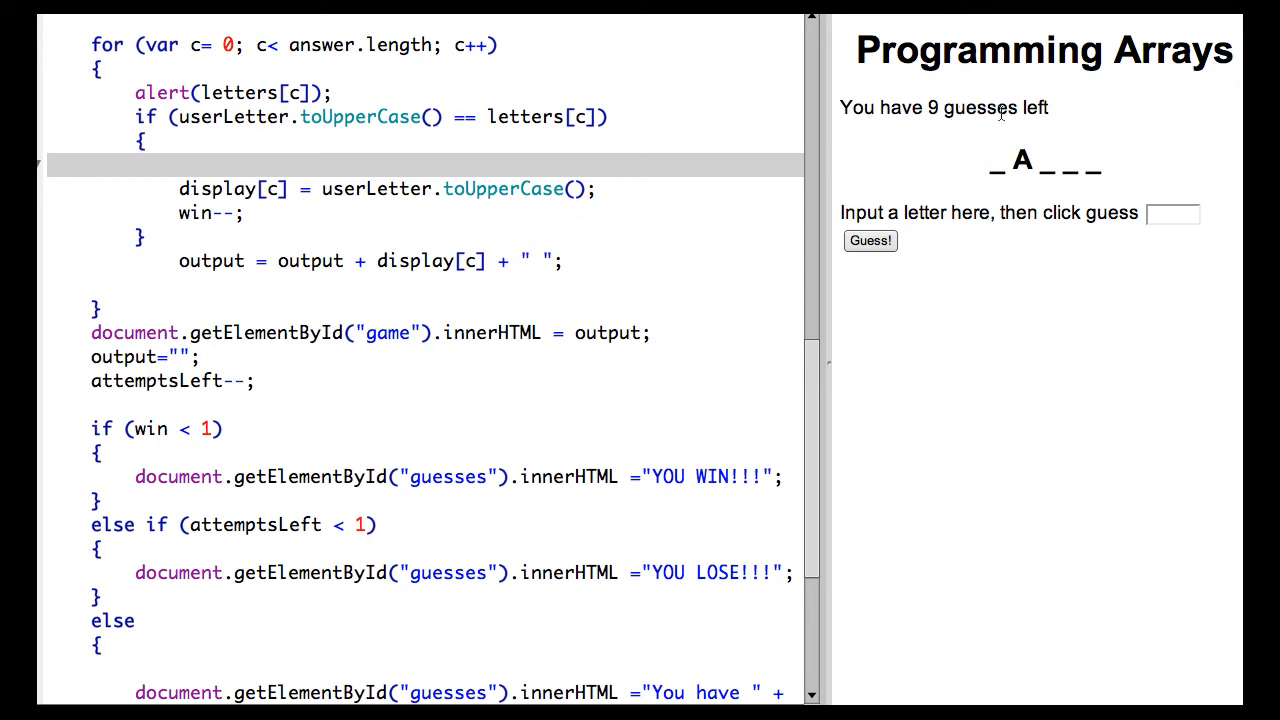
mouse_move(567, 328)
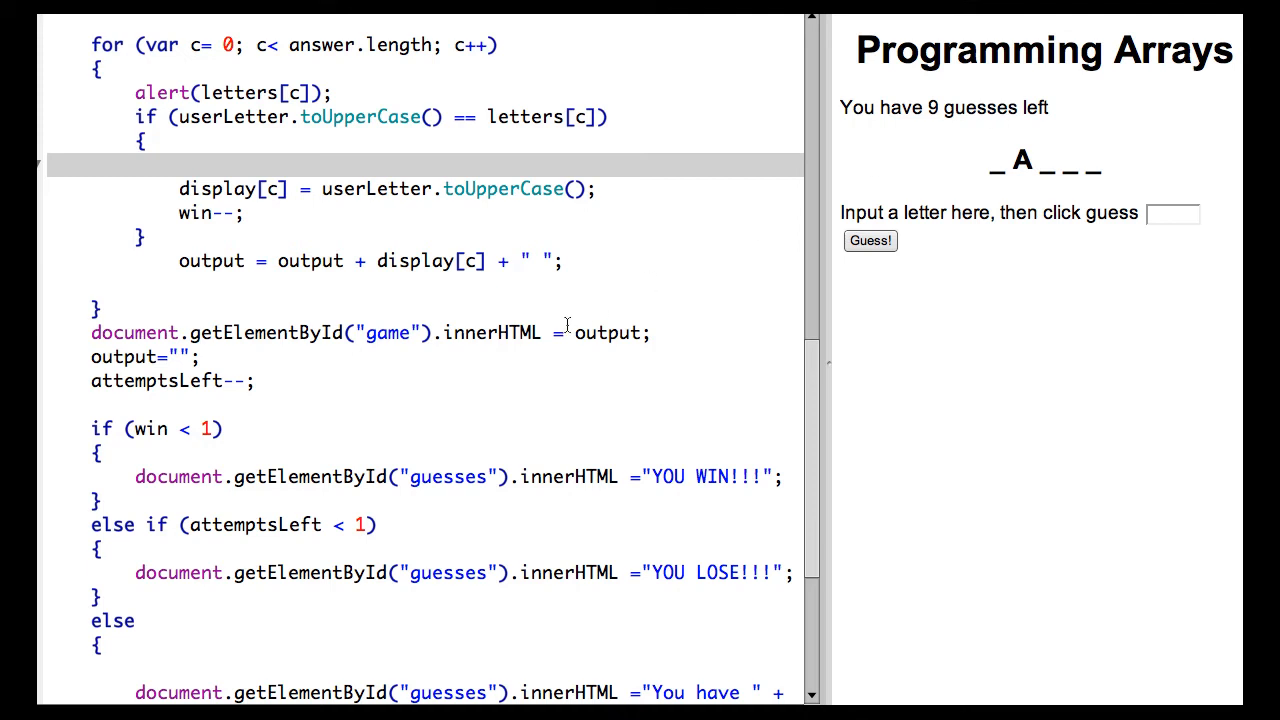
scroll("down", 3)
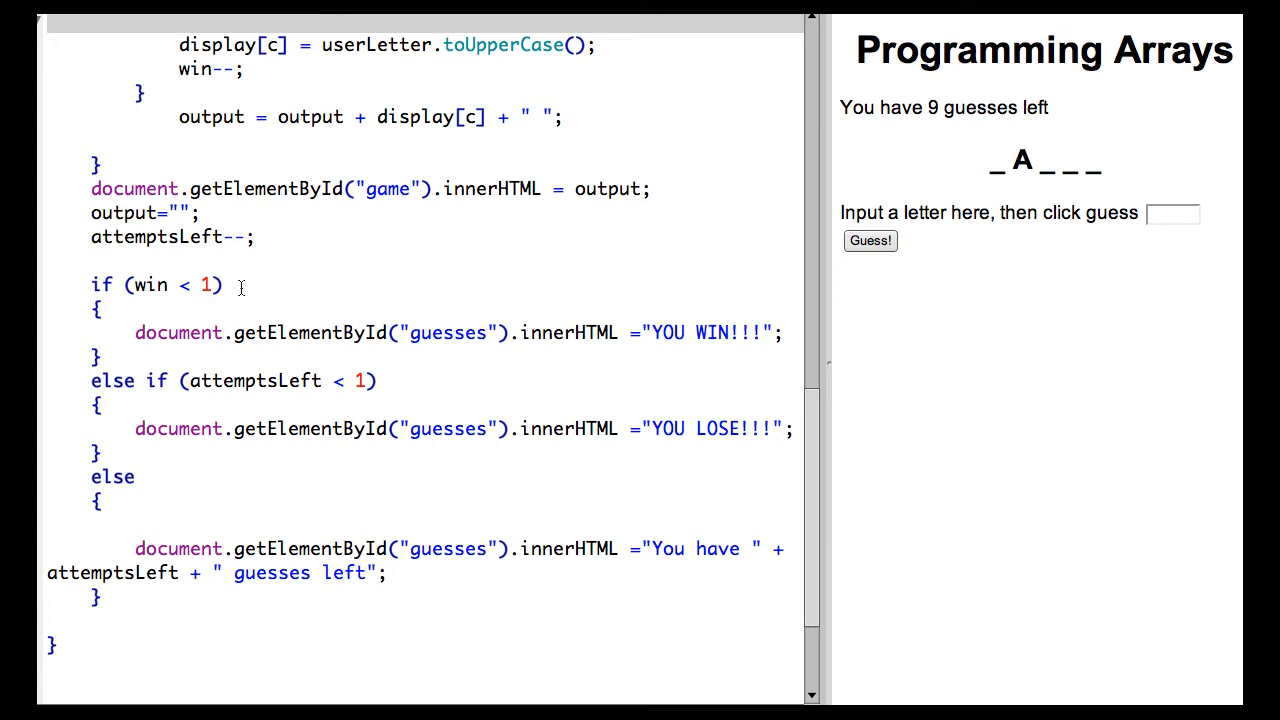
mouse_move(262, 395)
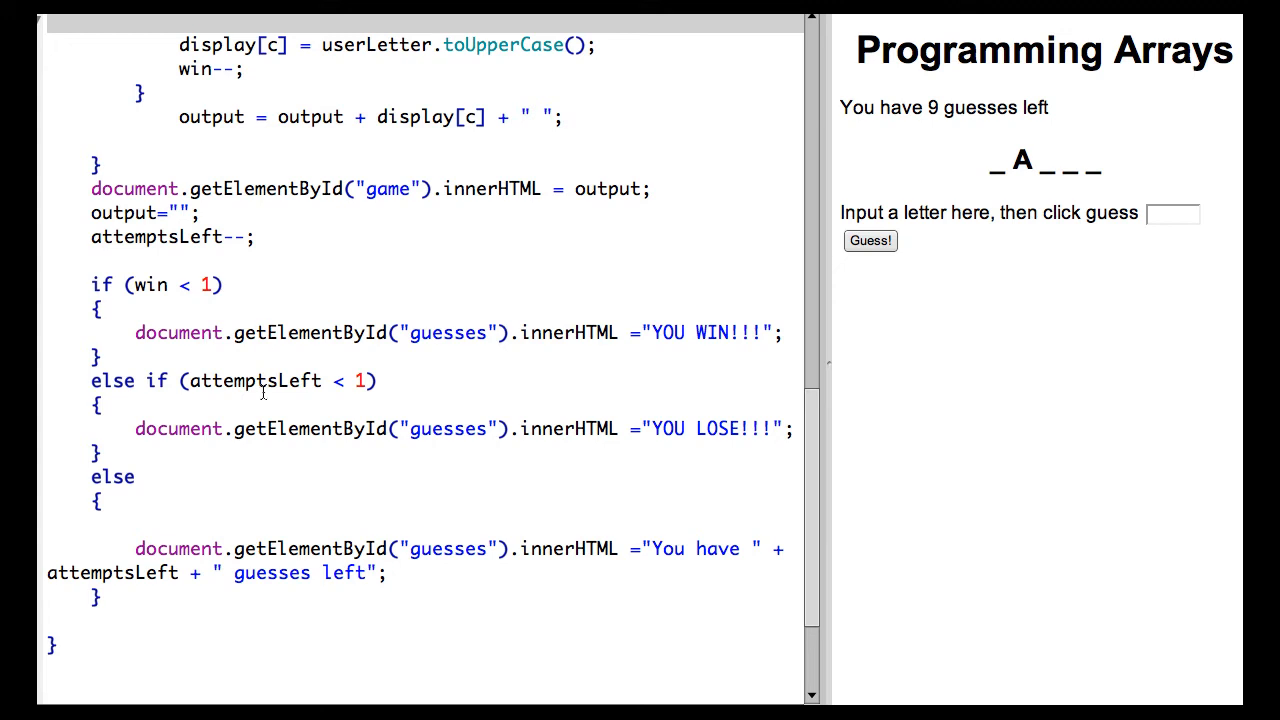
mouse_move(245, 421)
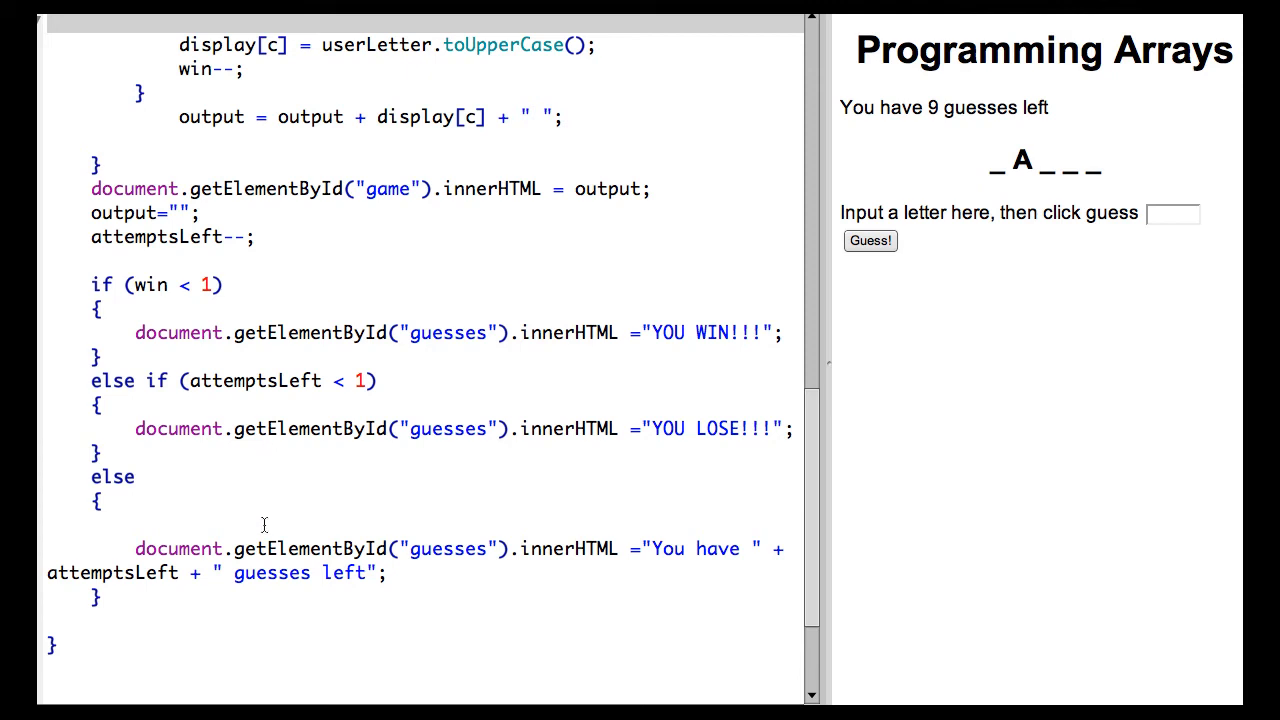
mouse_move(992, 161)
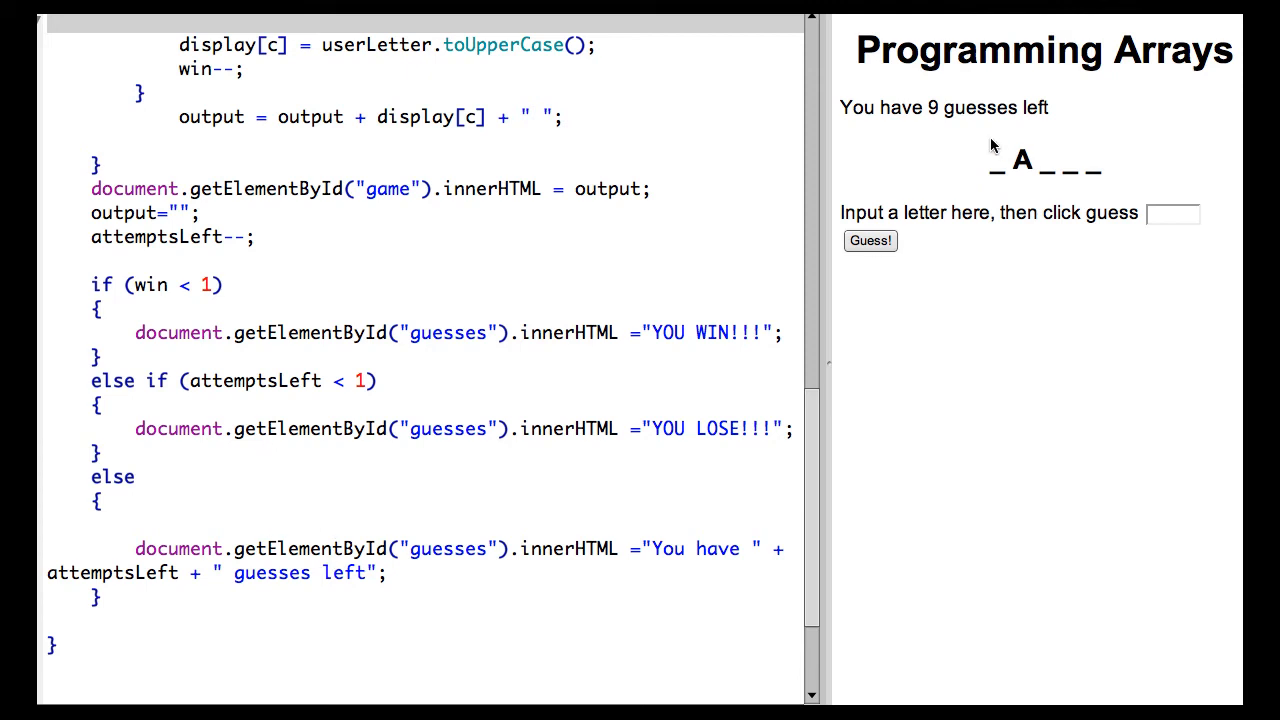
scroll("down", 3)
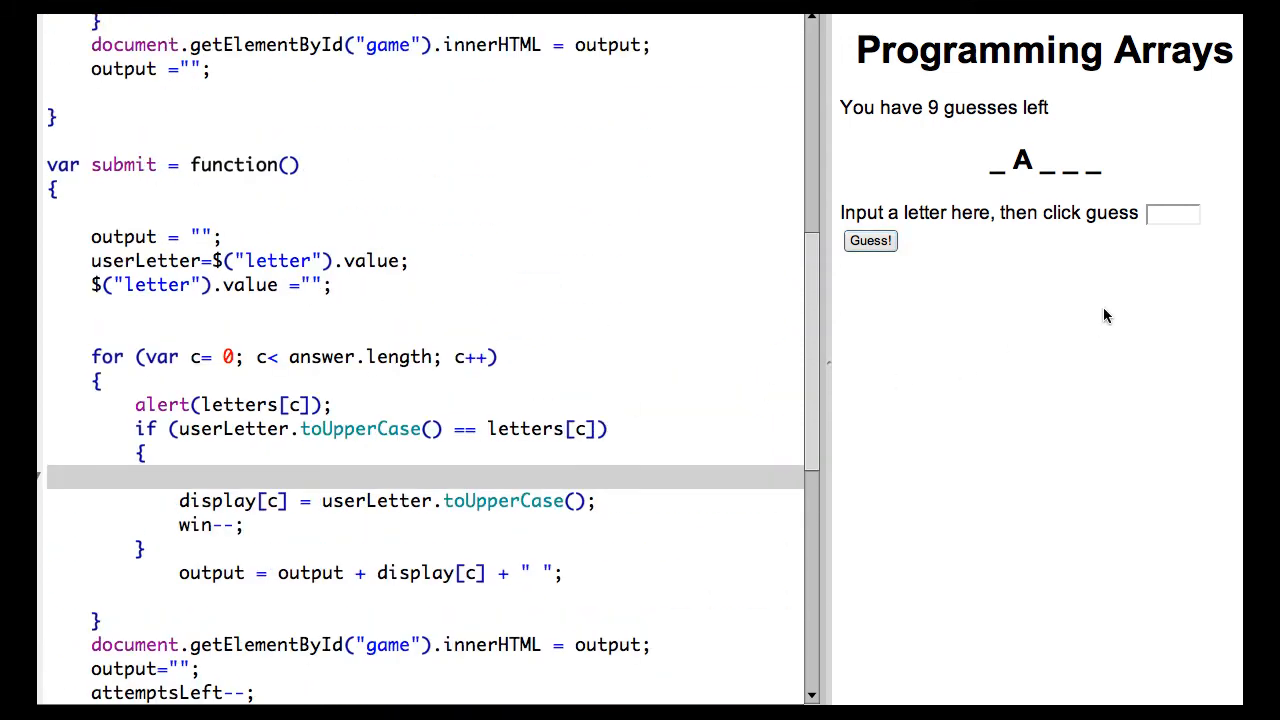
- Guess further letters and clear the alerts to reveal R and M
left_click(1175, 214)
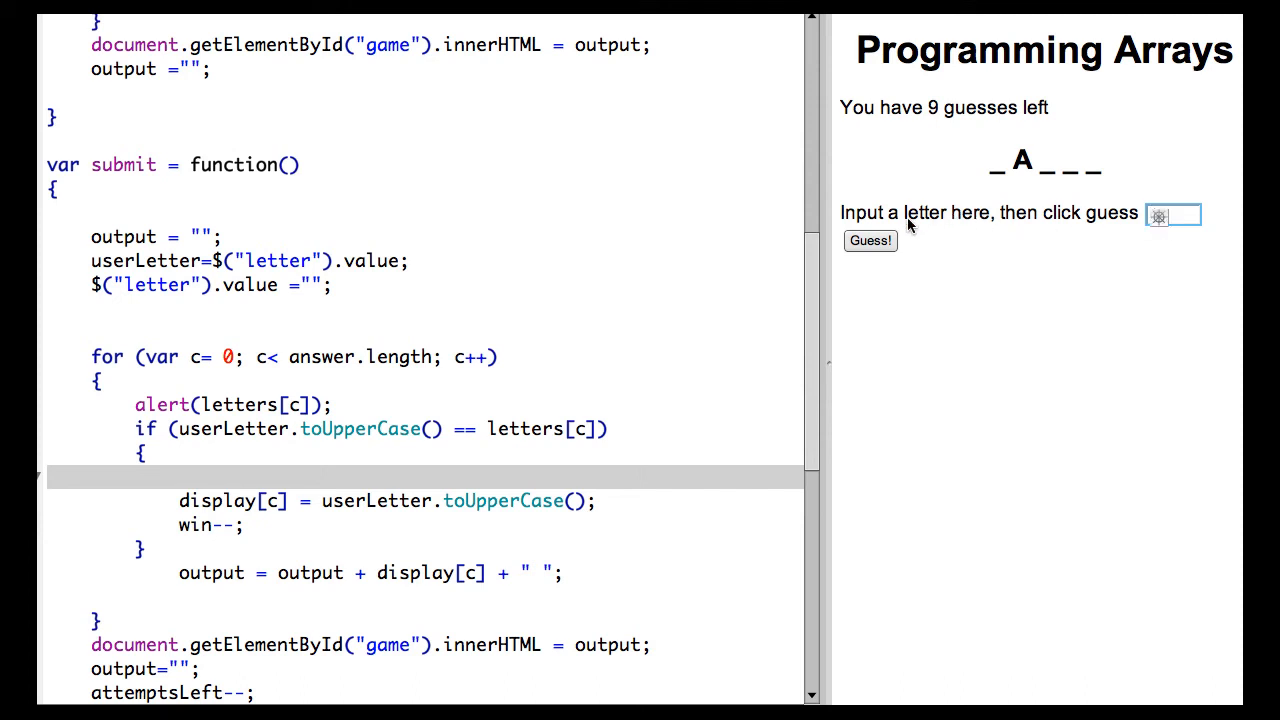
left_click(870, 241)
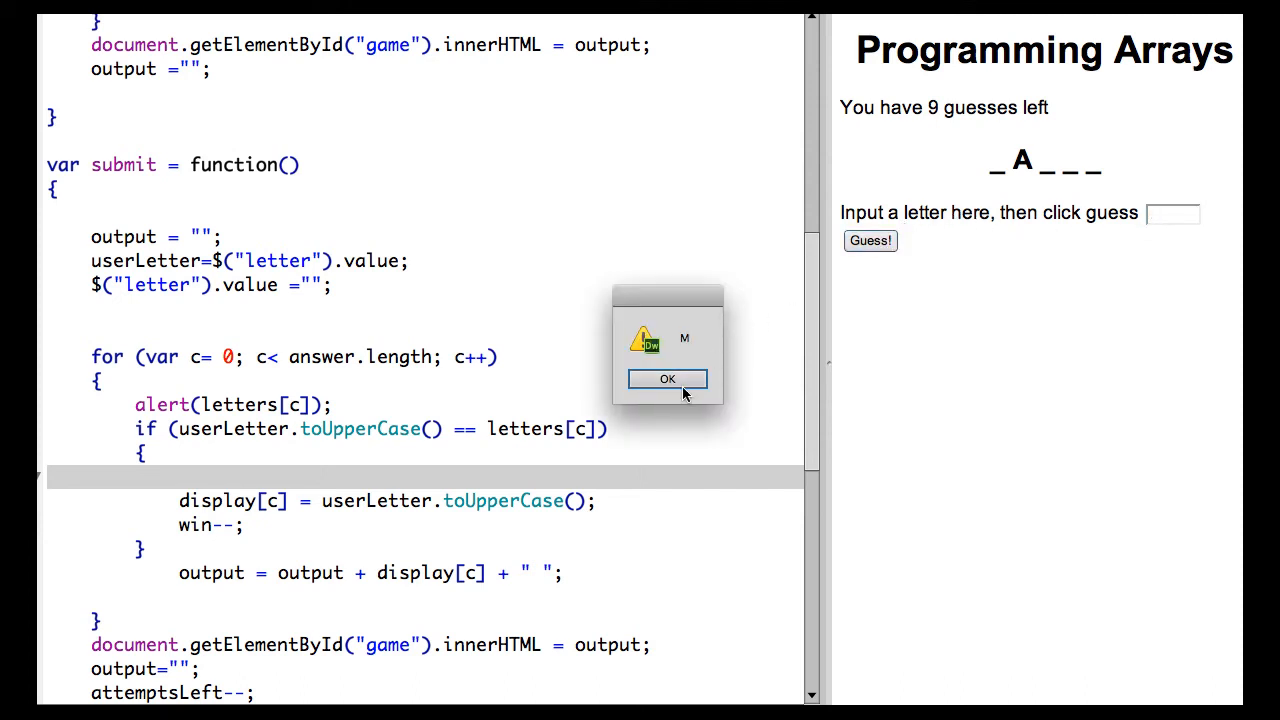
left_click(667, 379)
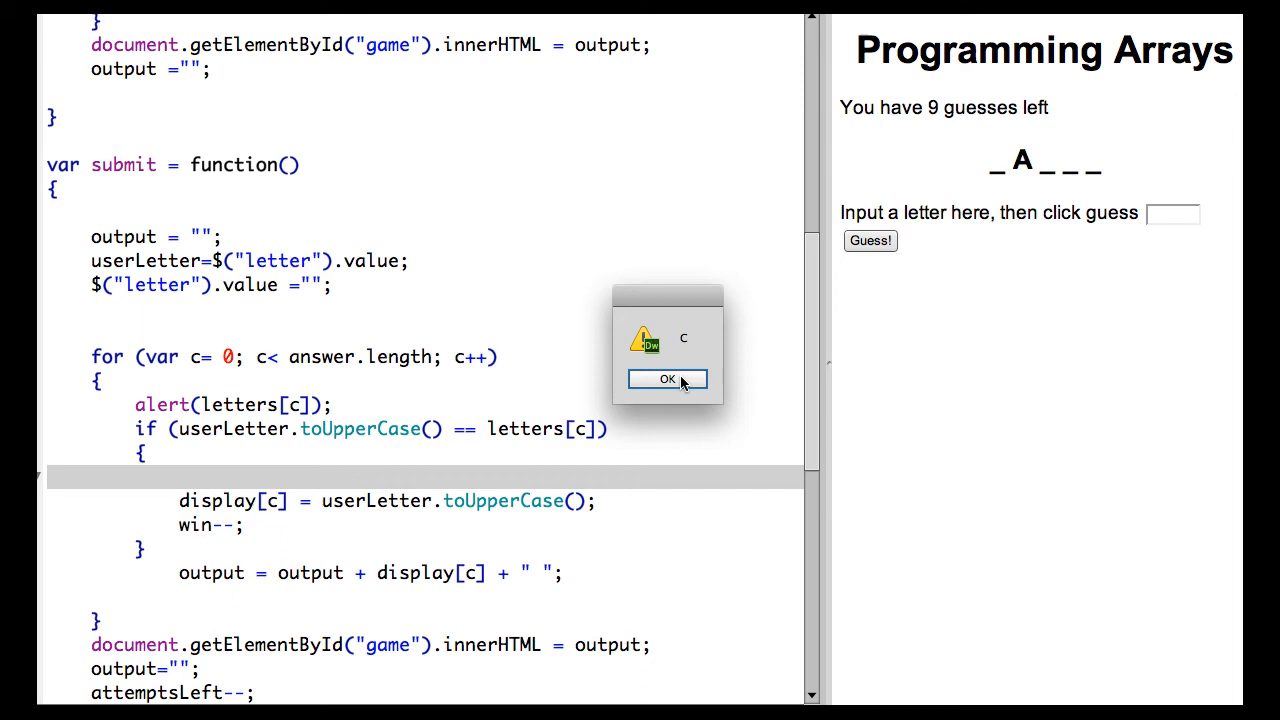
left_click(667, 379)
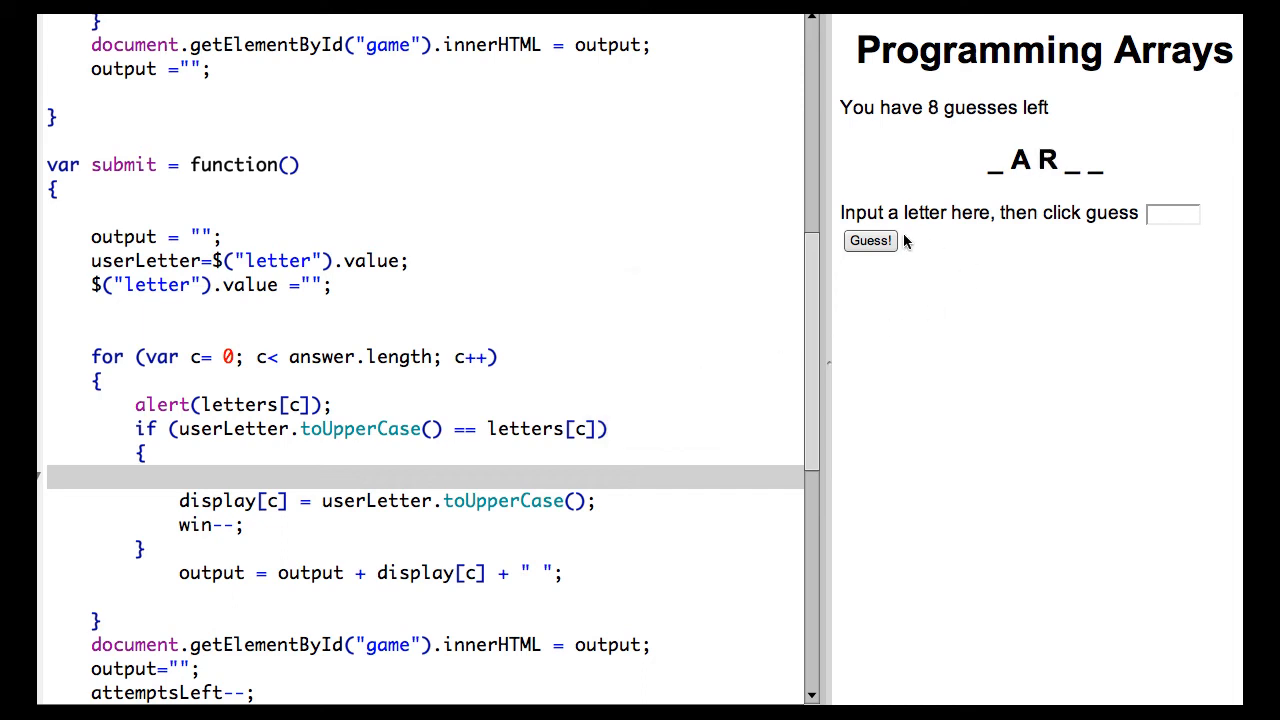
left_click(1175, 212)
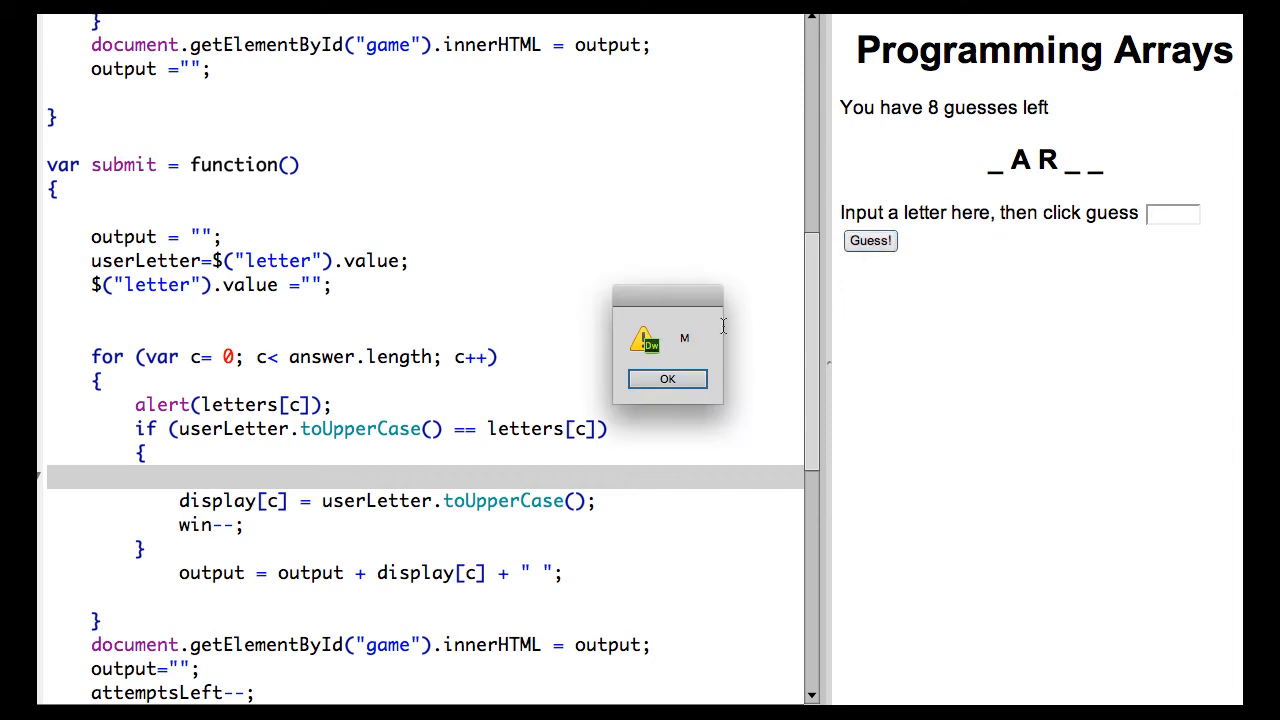
left_click(667, 379)
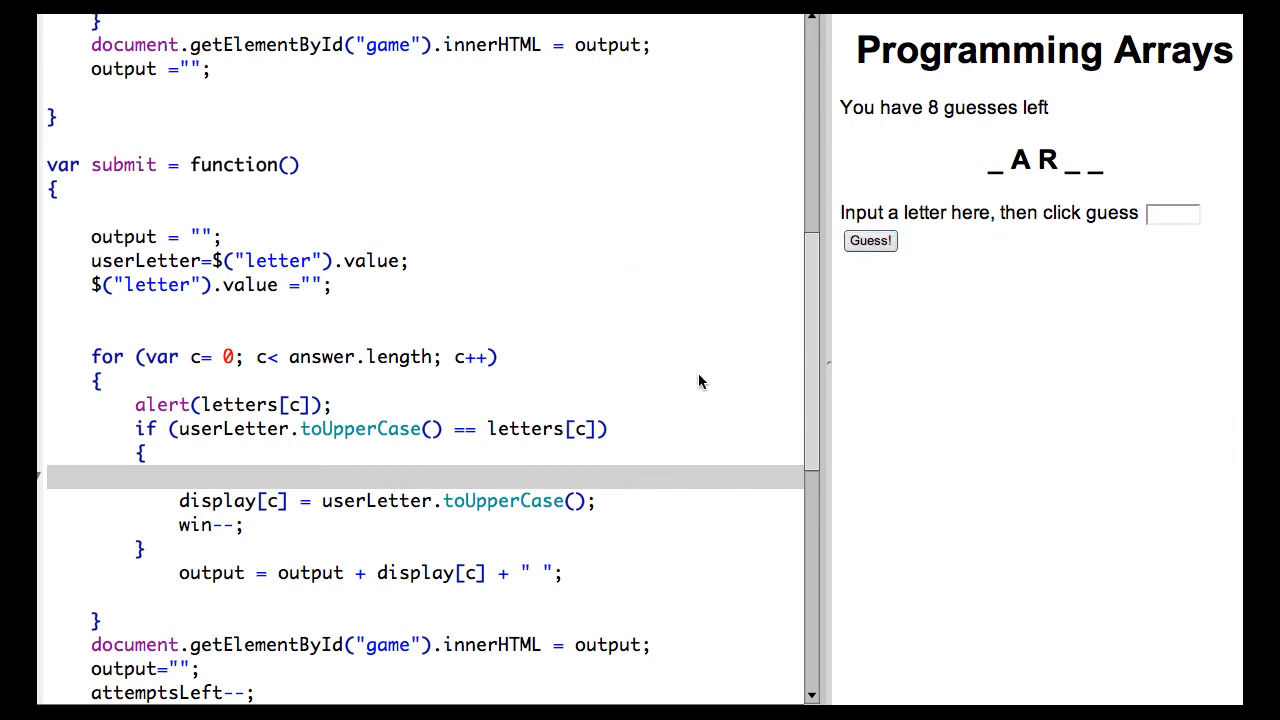
- Guess the letter C and dismiss its alert to reveal C
left_click(870, 240)
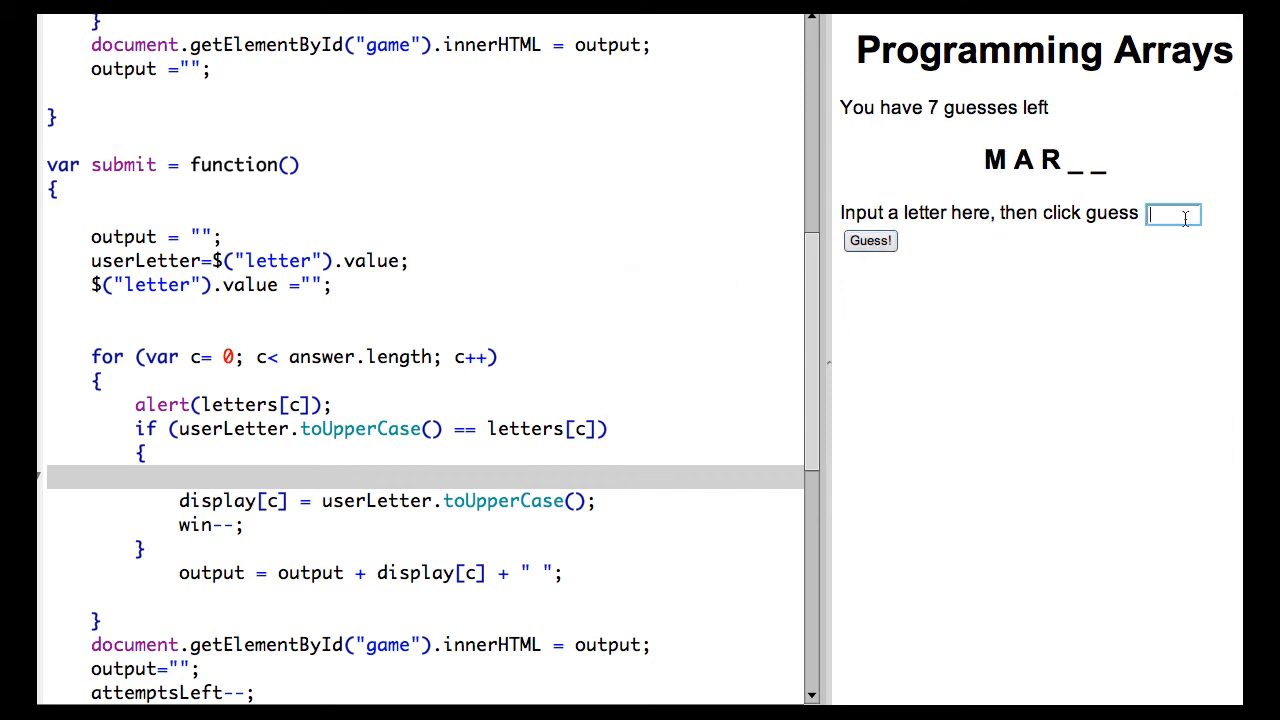
type("c")
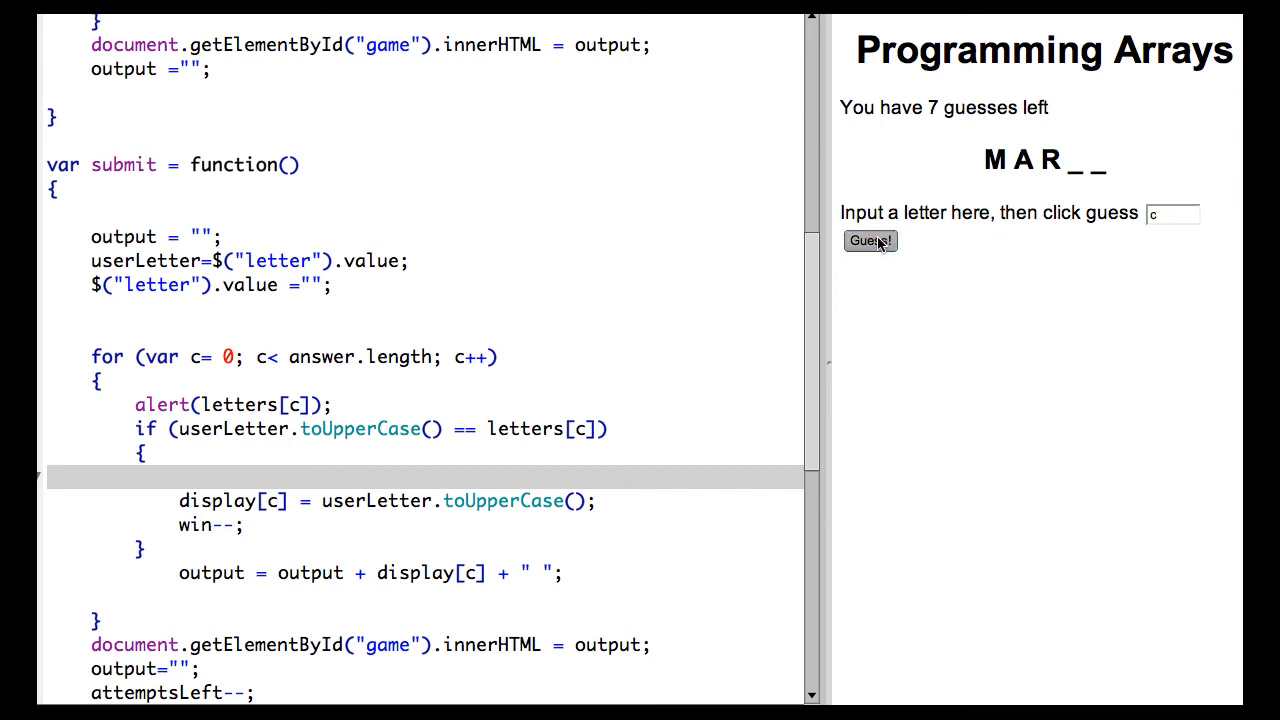
left_click(869, 241)
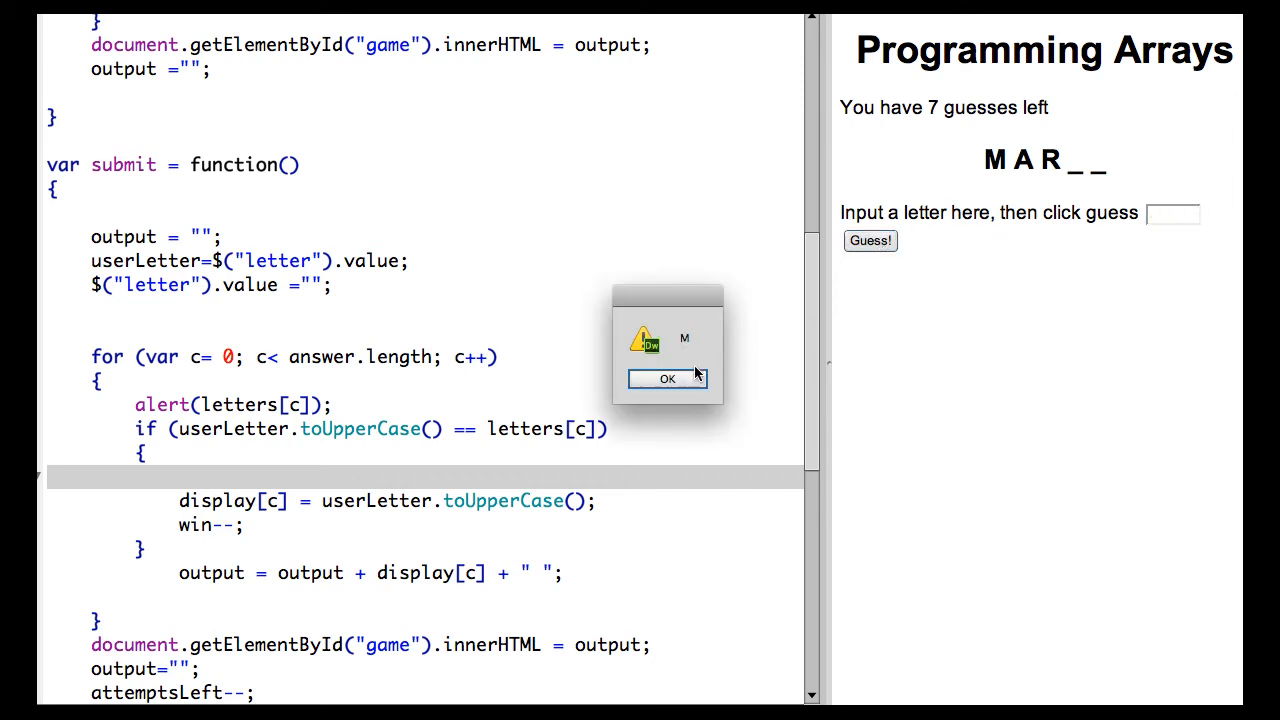
left_click(667, 379)
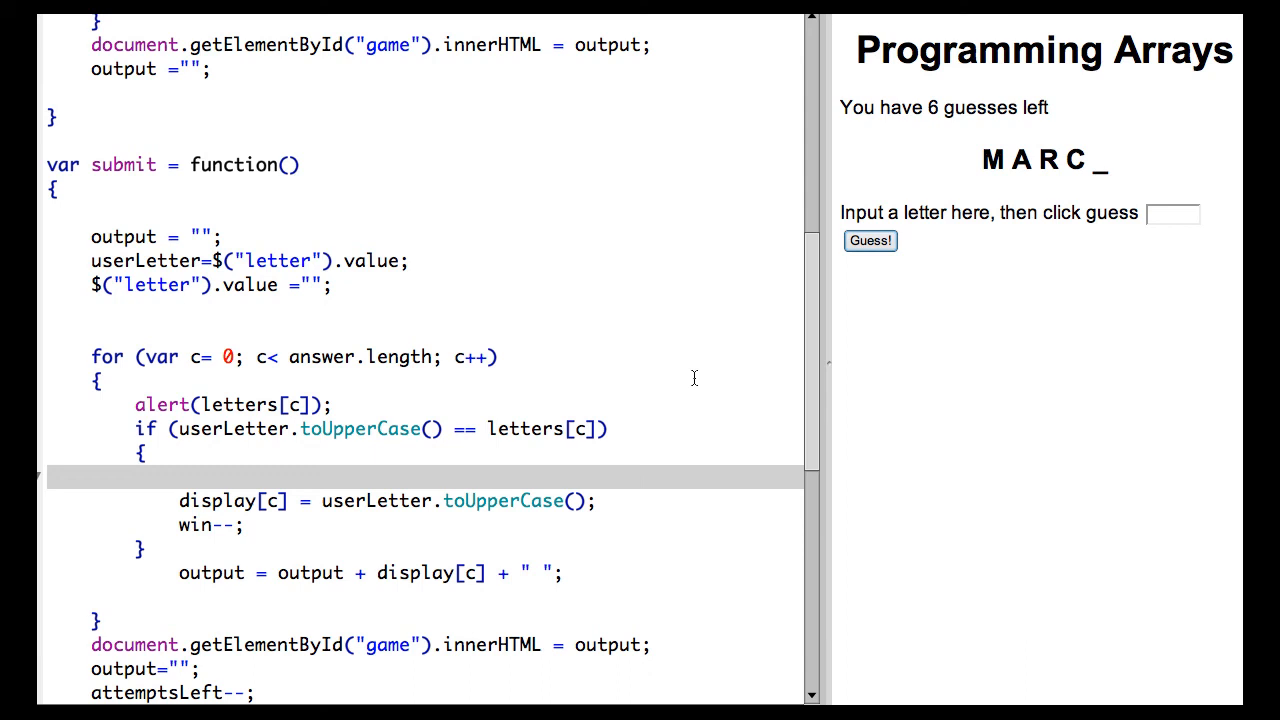
- Submit the final guess and clear the alerts to reveal MARCH
left_click(1174, 213)
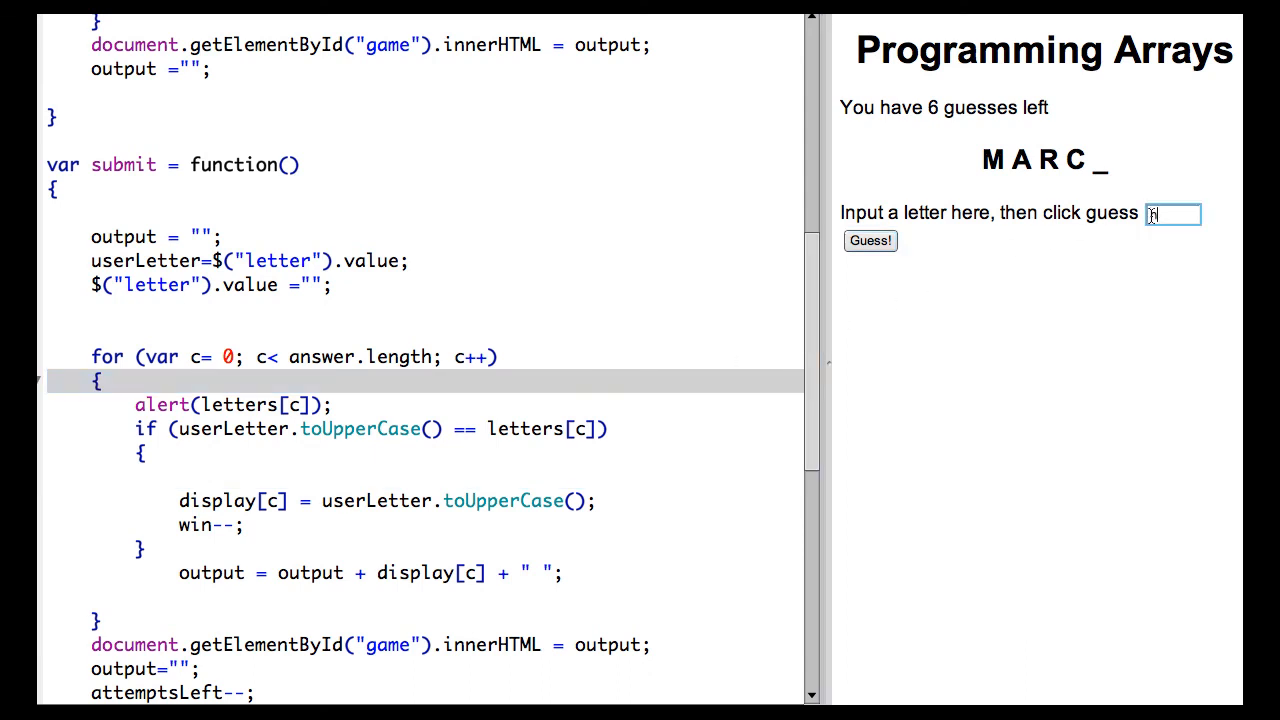
left_click(869, 240)
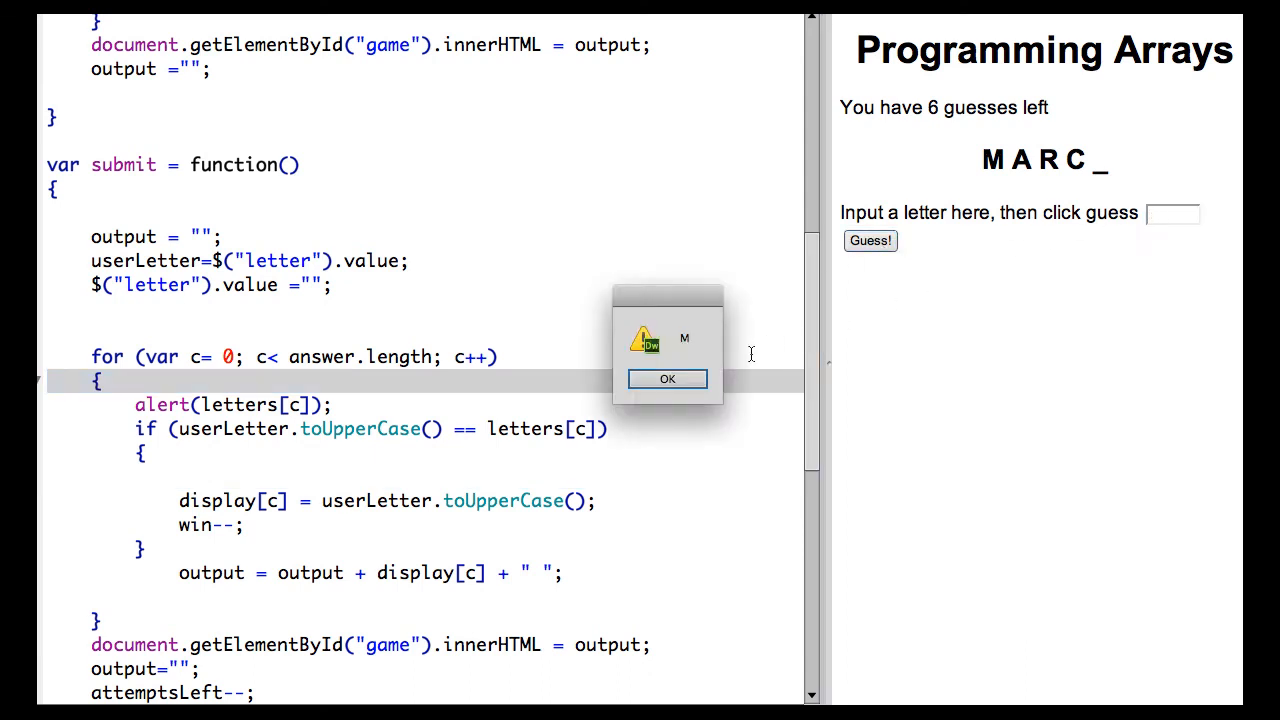
left_click(667, 378)
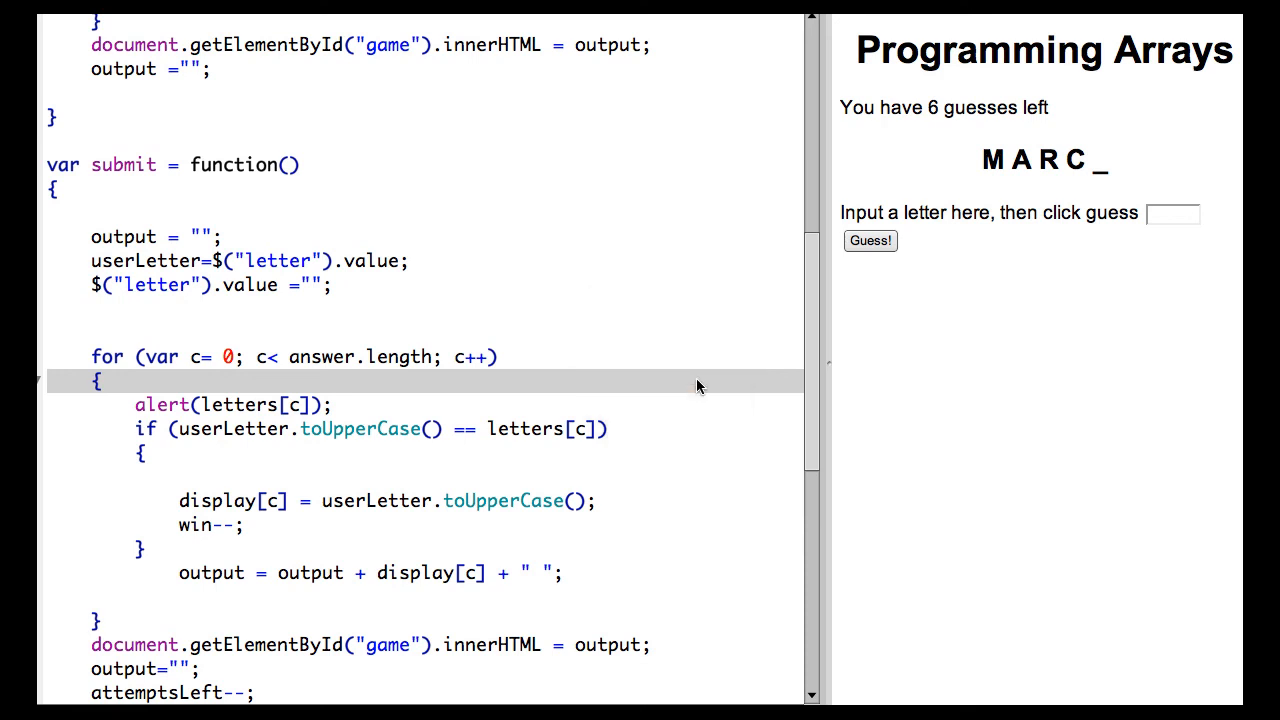
left_click(870, 240)
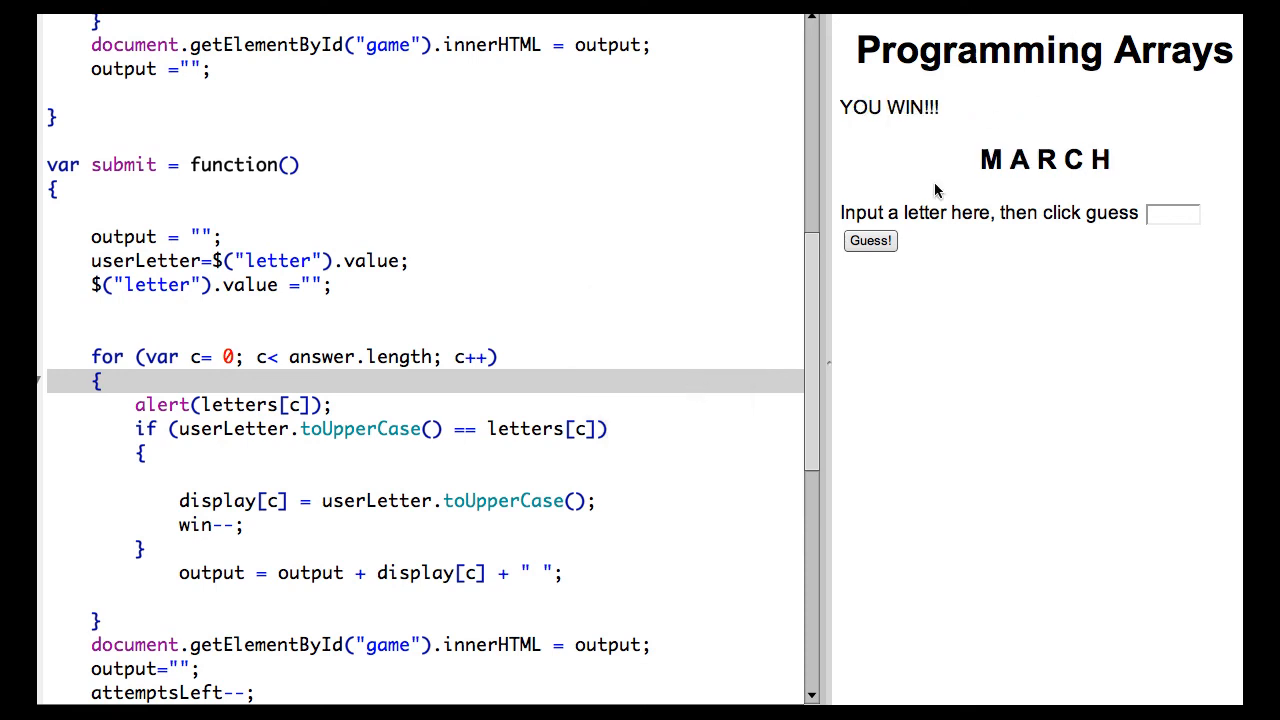